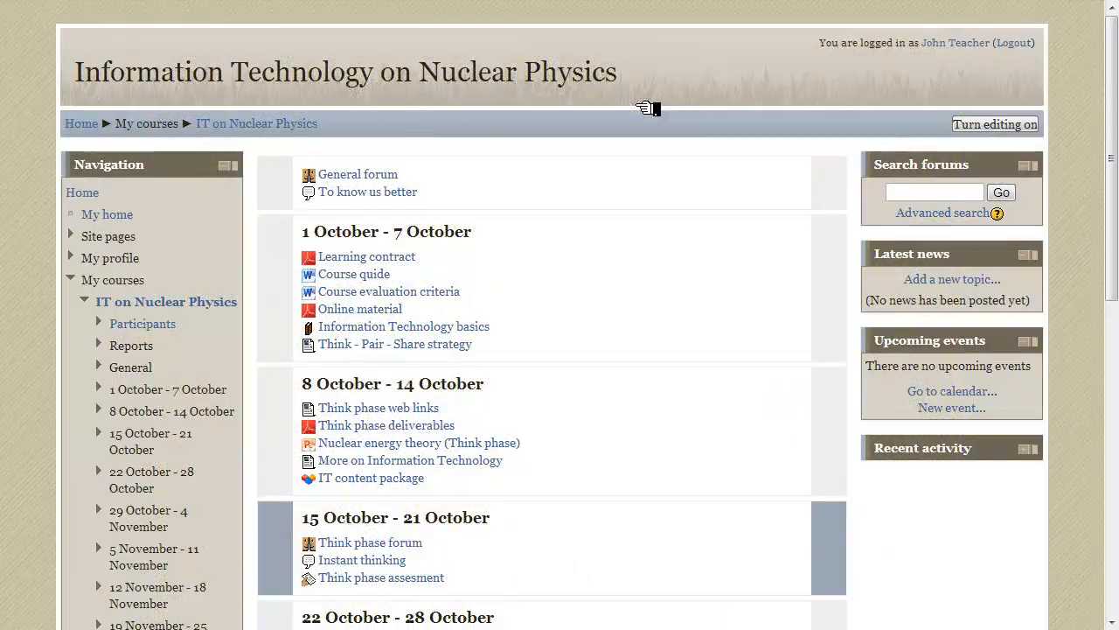
mouse_move(643, 77)
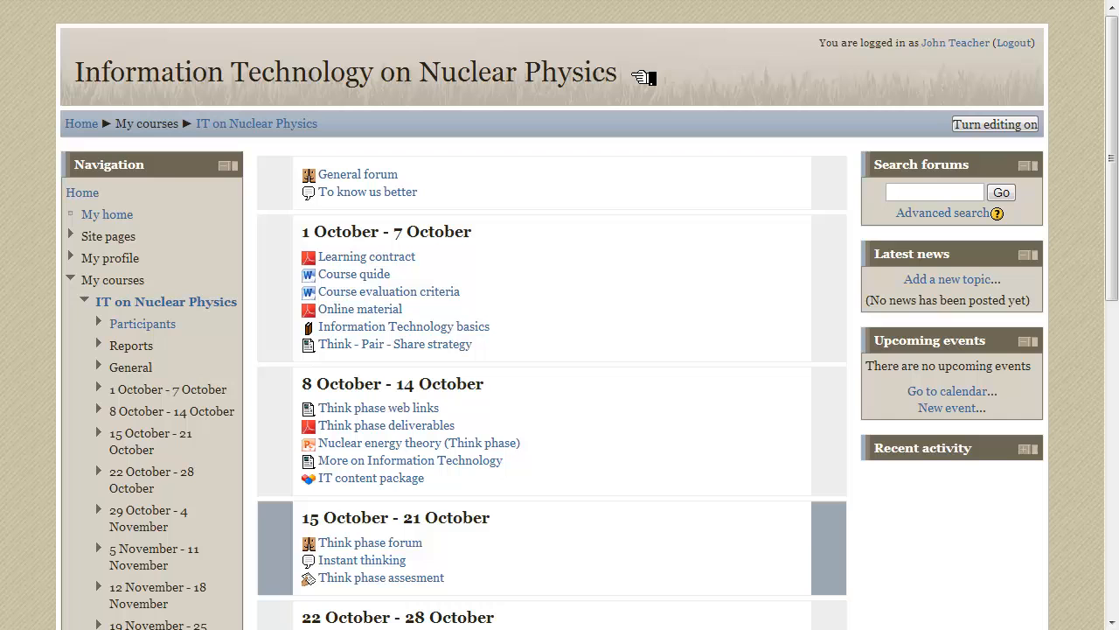
Open the Share phase assesment activity listed under 3 December - 9 December
scroll("down", 3)
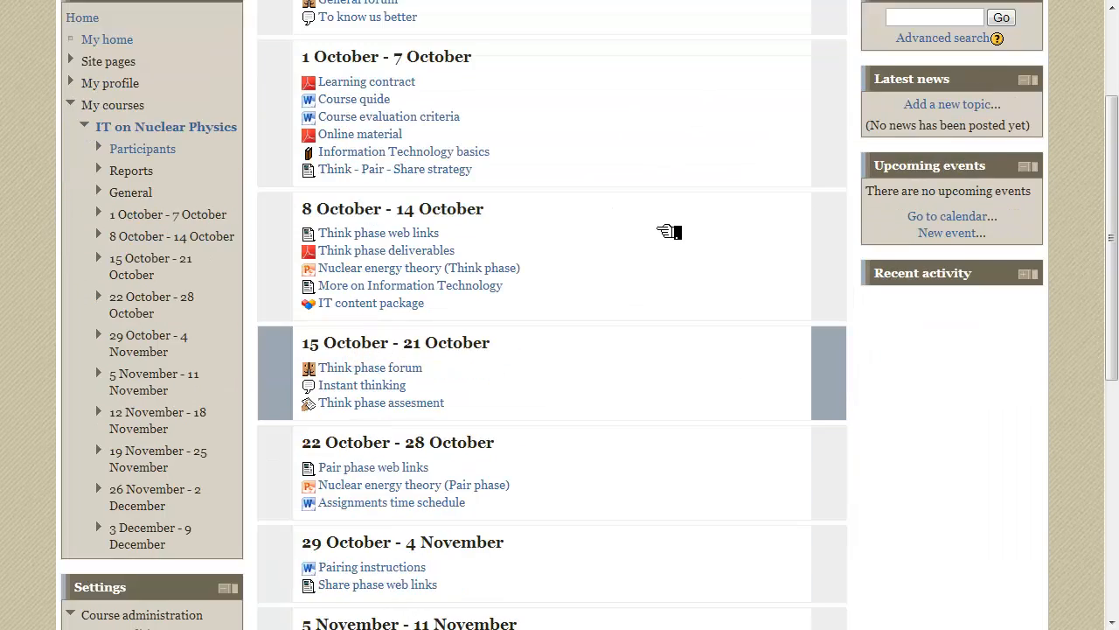
scroll("down", 3)
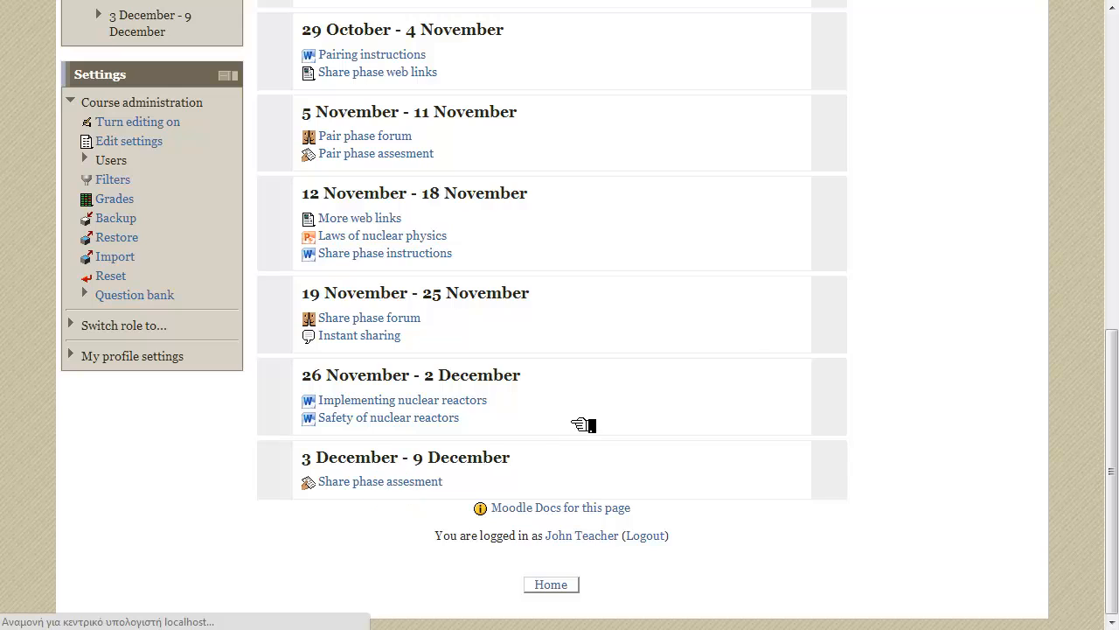
left_click(380, 481)
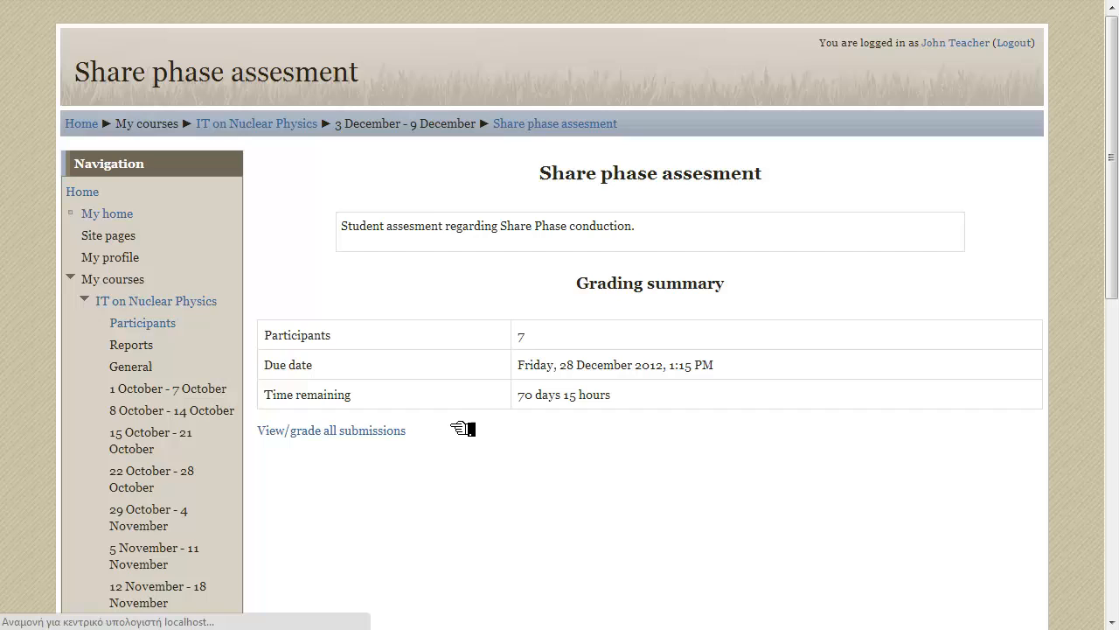
Open View/grade all submissions to show the seven students' grading table
left_click(331, 430)
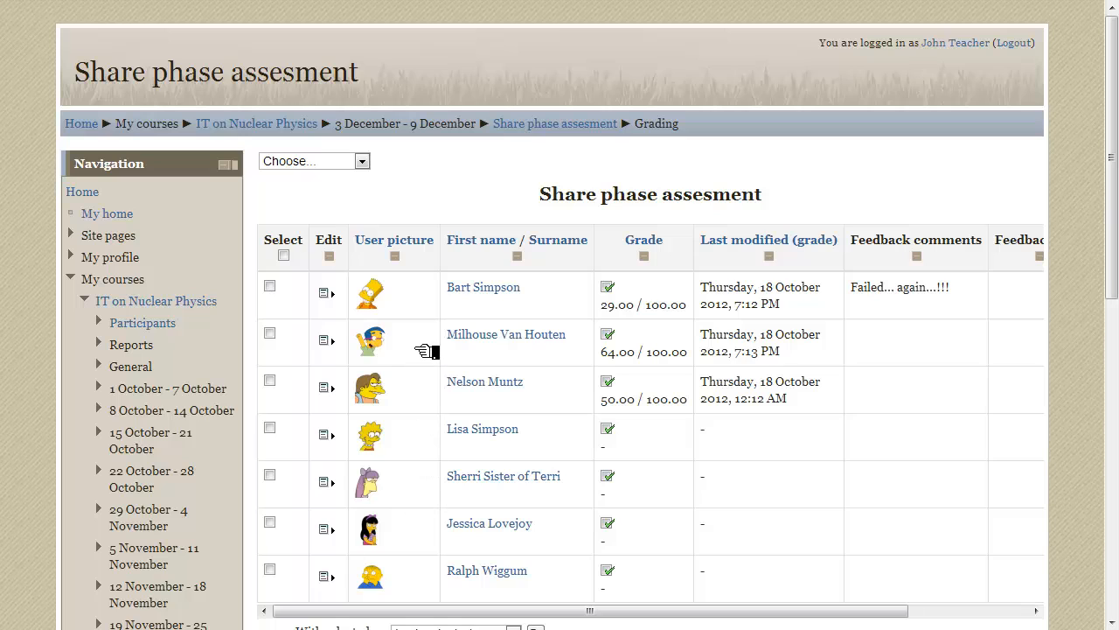
mouse_move(581, 438)
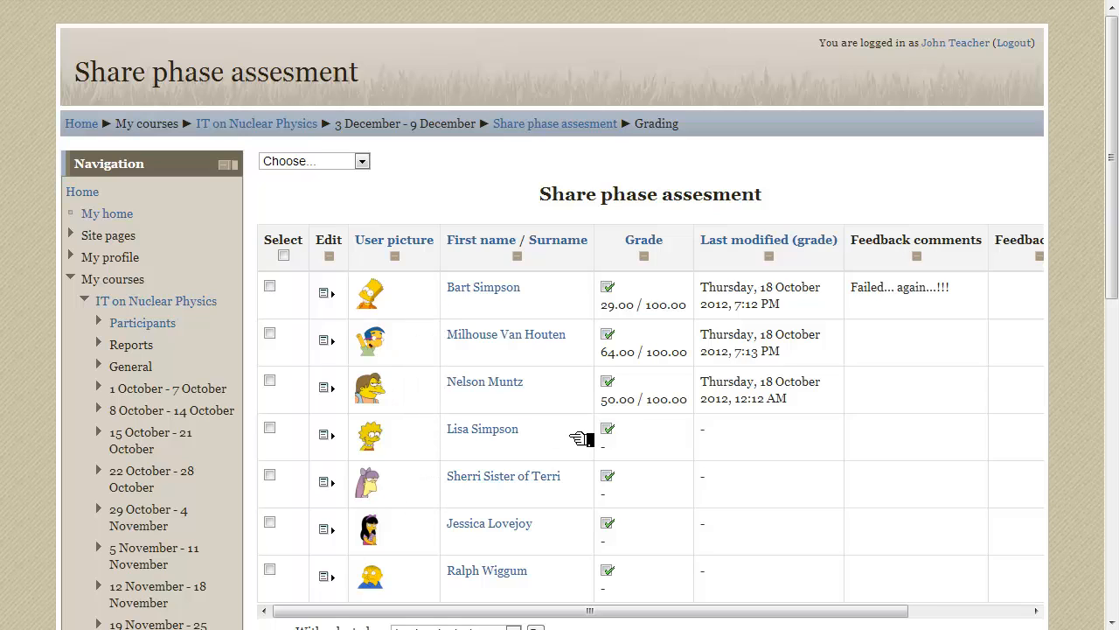
mouse_move(607, 428)
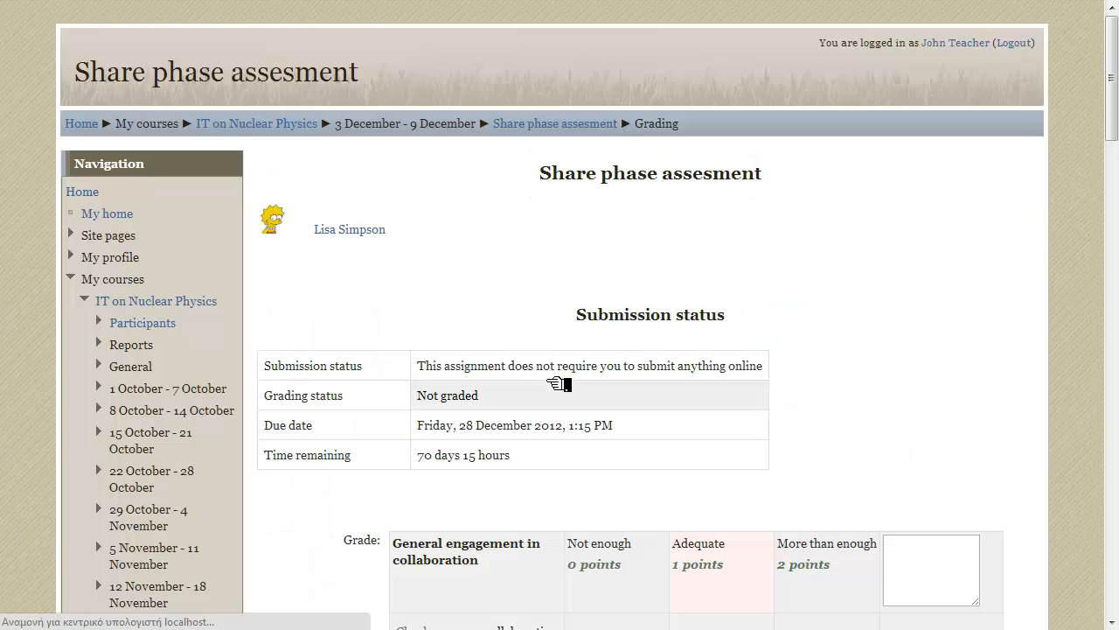
Remark 'You could be more engaged.' on General engagement in collaboration
scroll("down", 3)
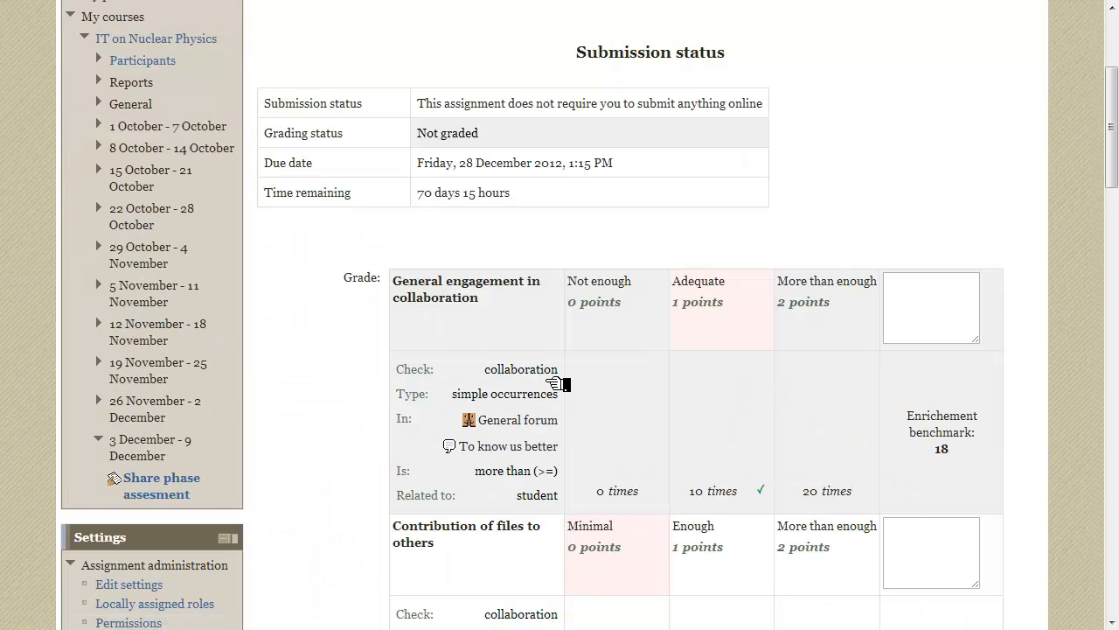
scroll("down", 3)
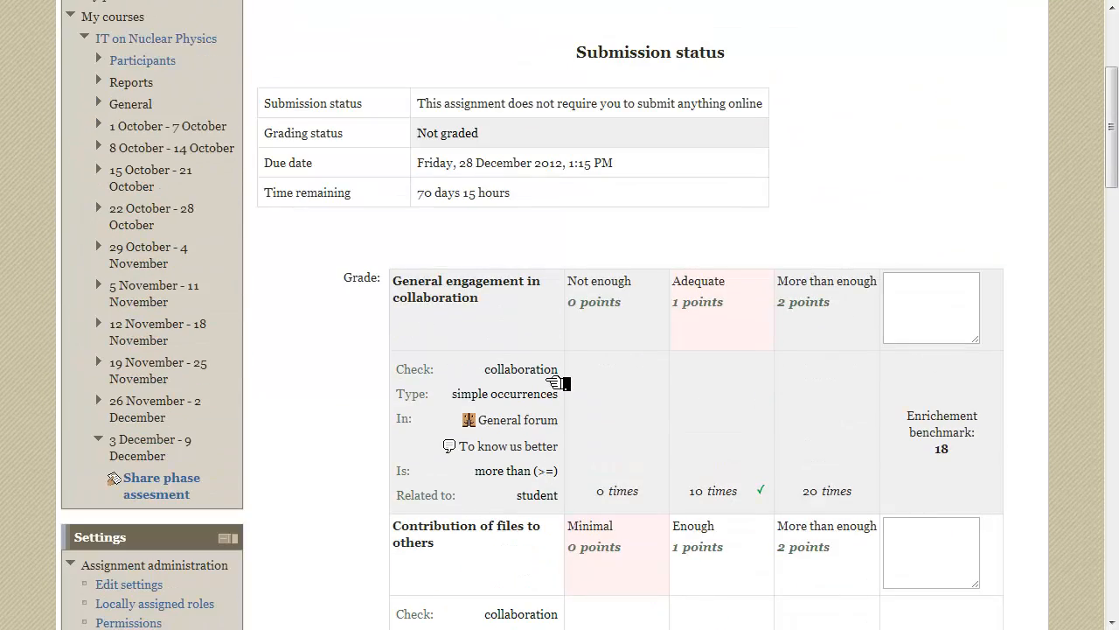
mouse_move(511, 306)
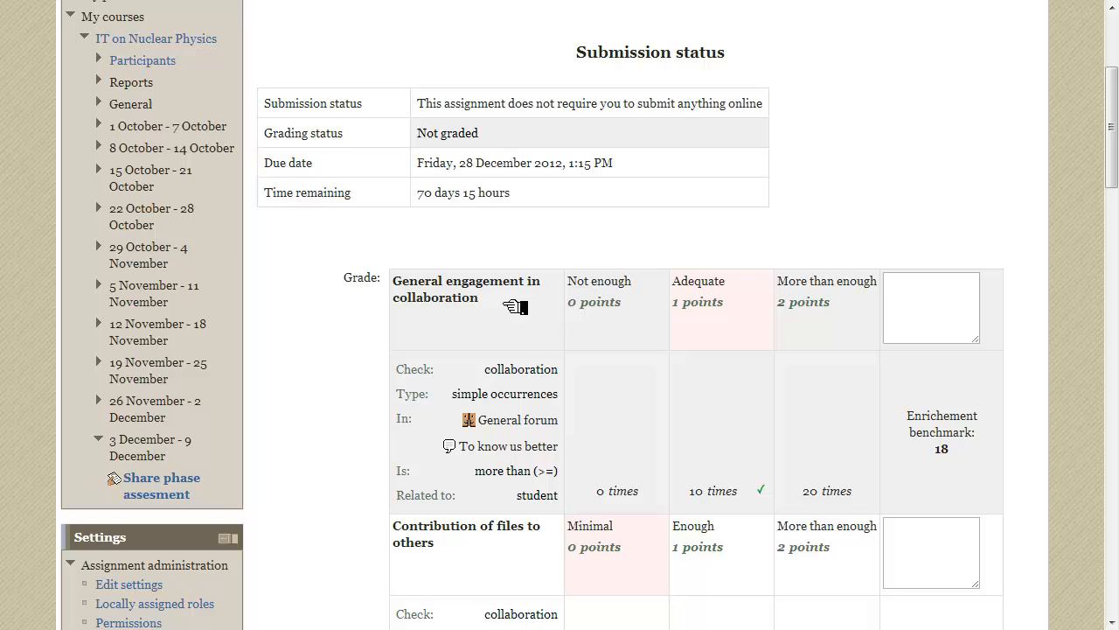
mouse_move(567, 350)
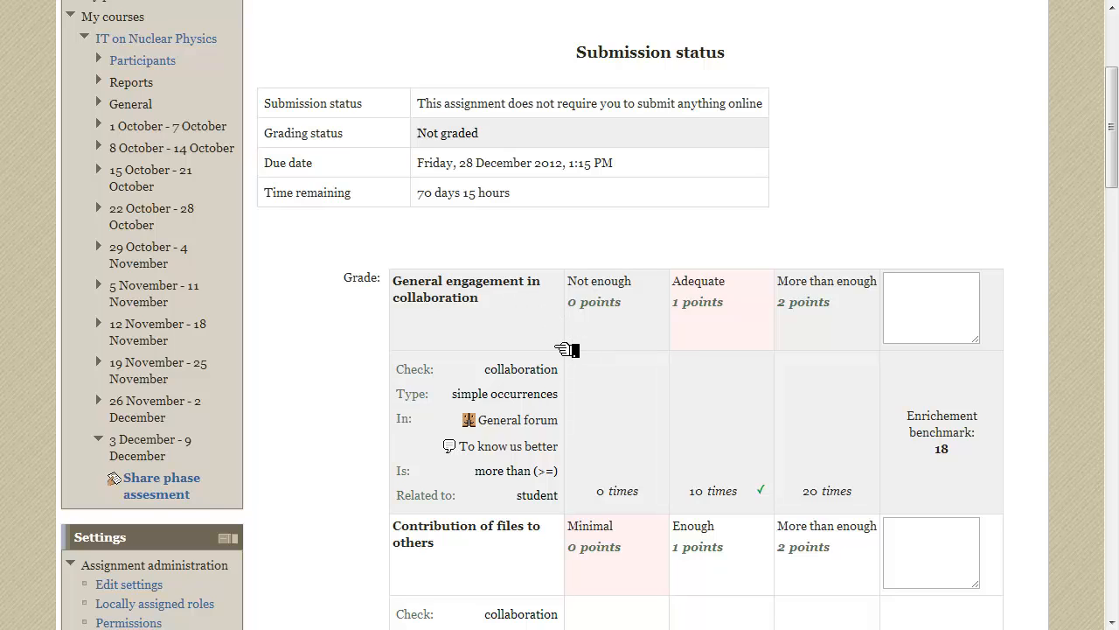
mouse_move(802, 433)
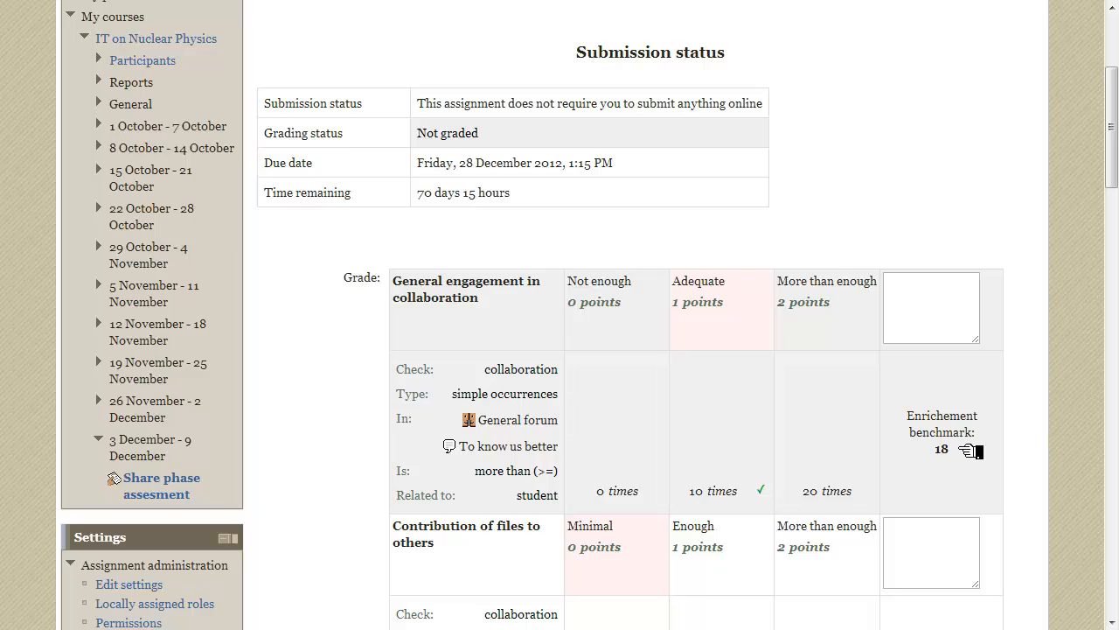
mouse_move(583, 420)
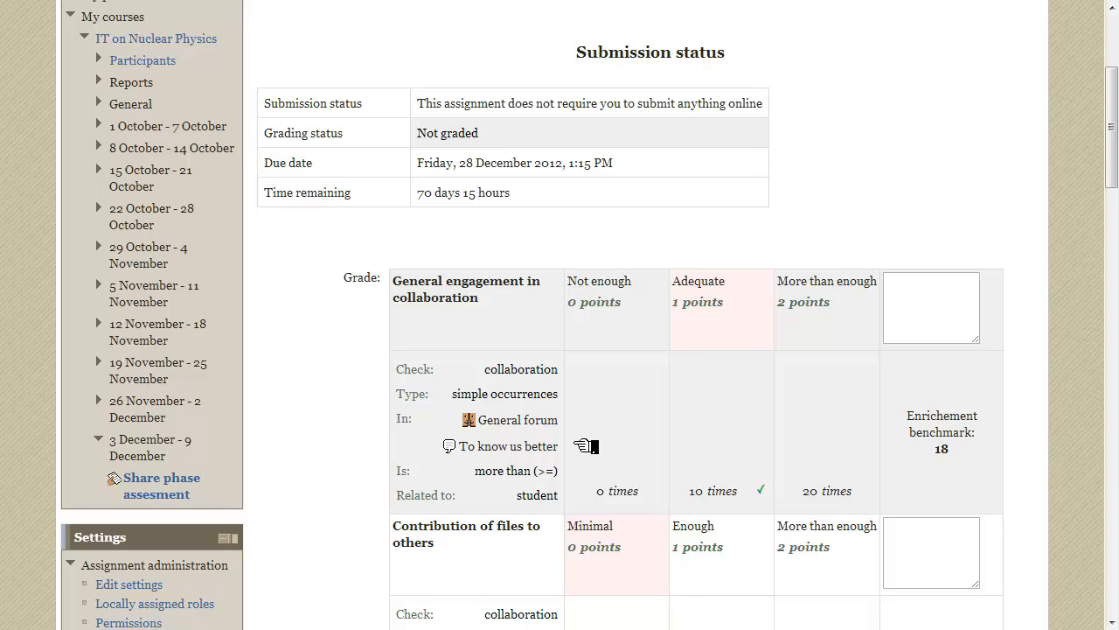
mouse_move(798, 480)
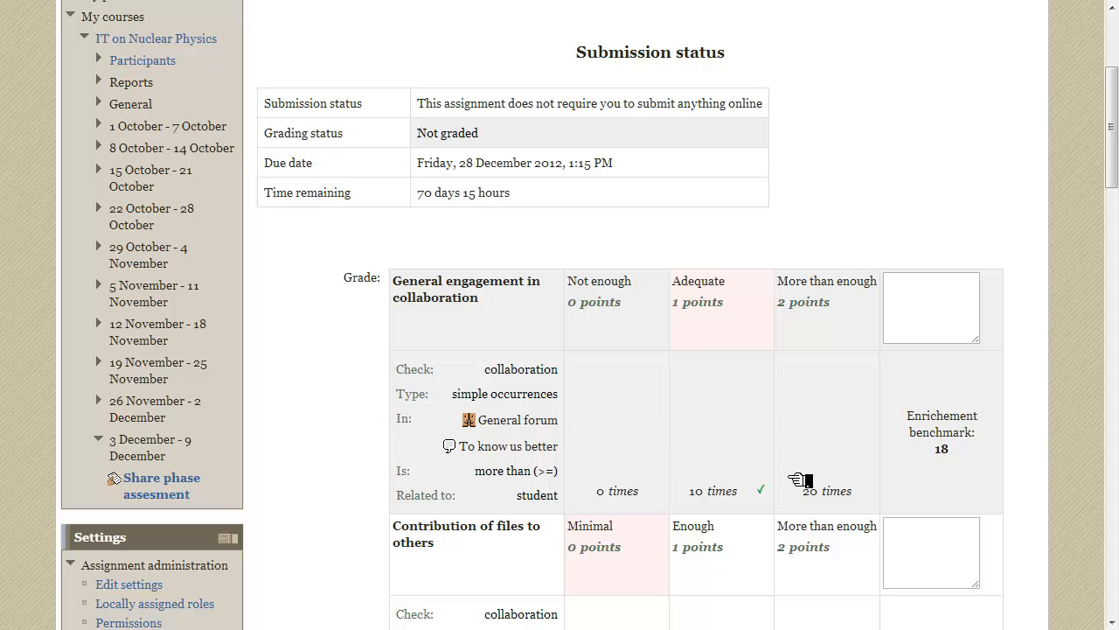
mouse_move(776, 440)
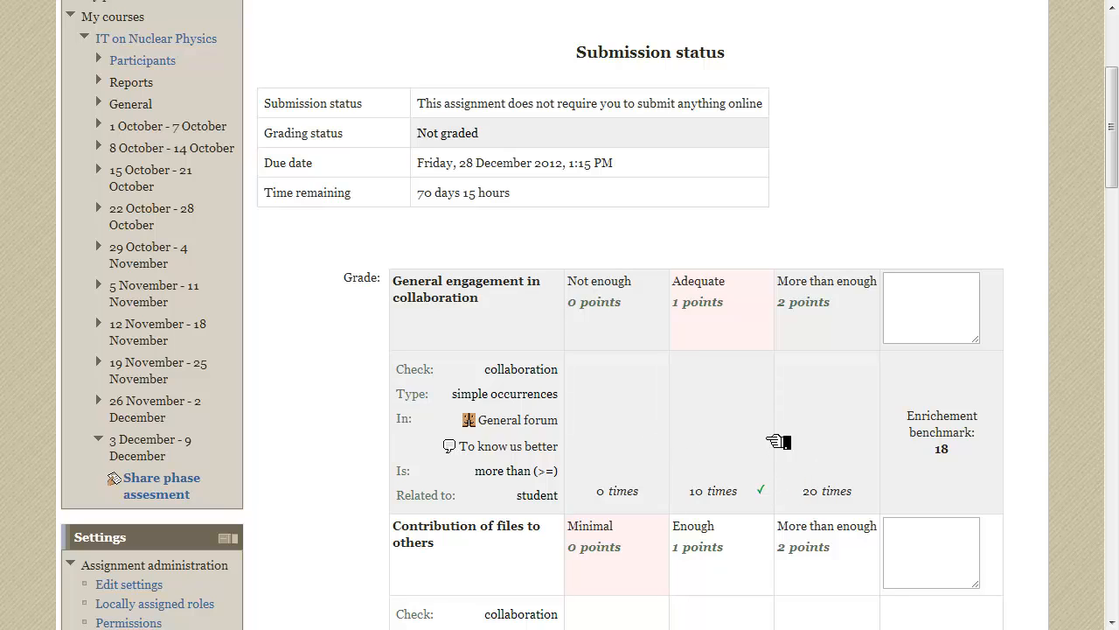
mouse_move(734, 331)
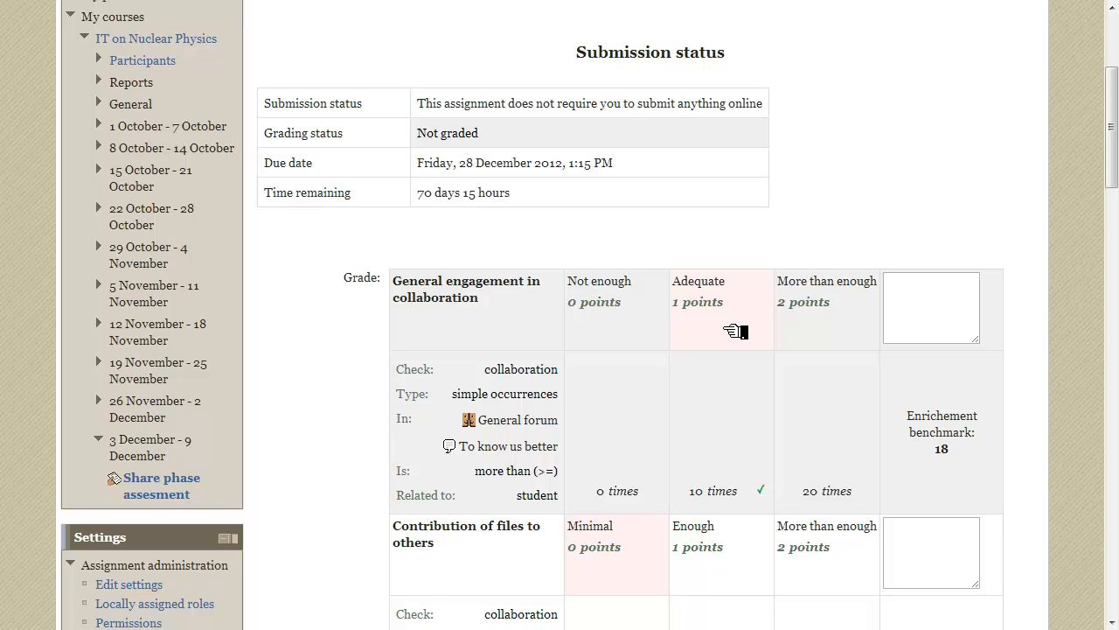
mouse_move(627, 330)
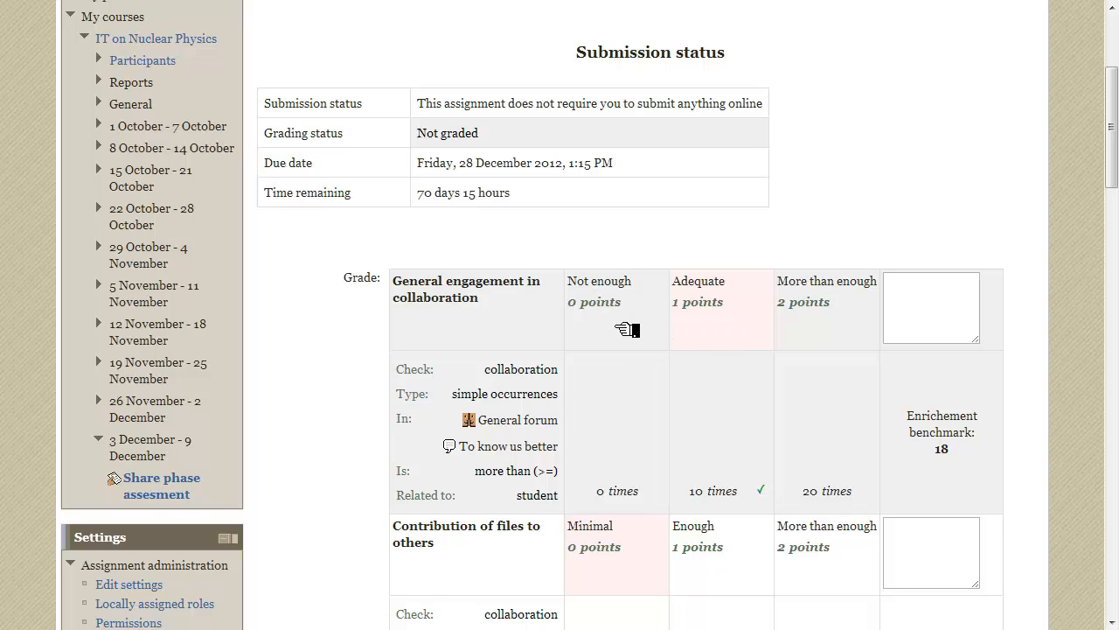
mouse_move(841, 330)
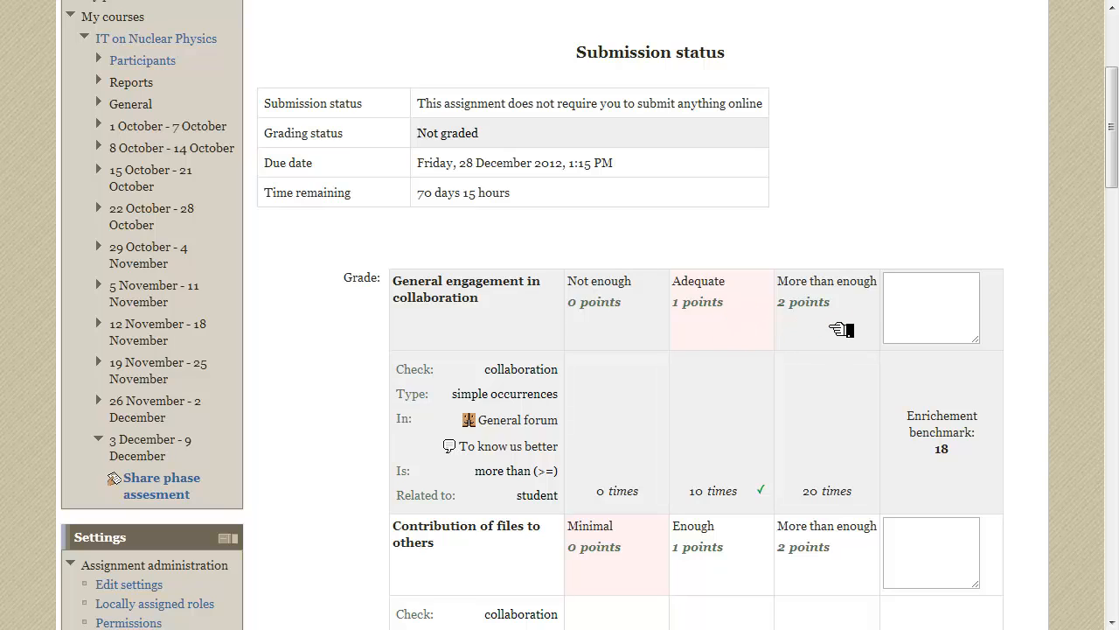
mouse_move(838, 389)
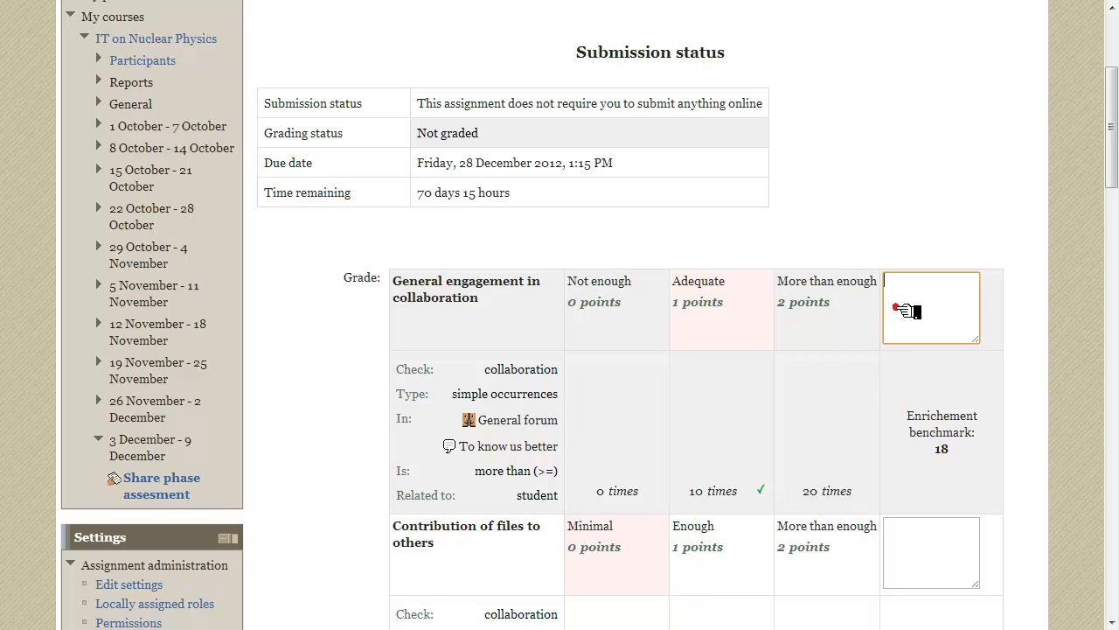
type("You could be more engaged.")
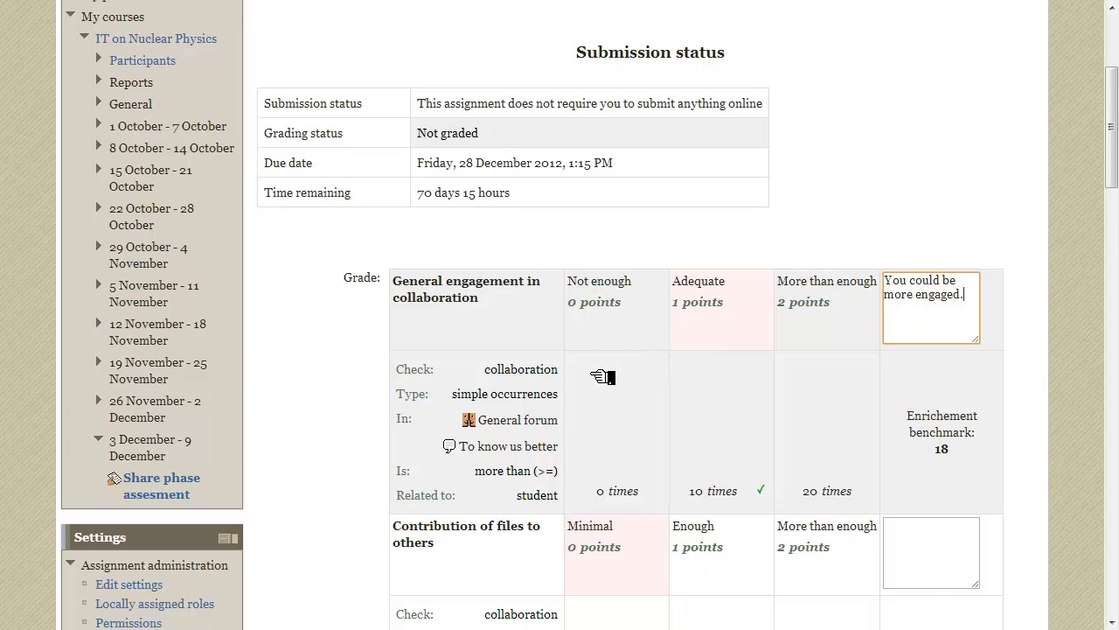
Remark 'You should have contributed some files.' on Contribution of files to others
scroll("down", 3)
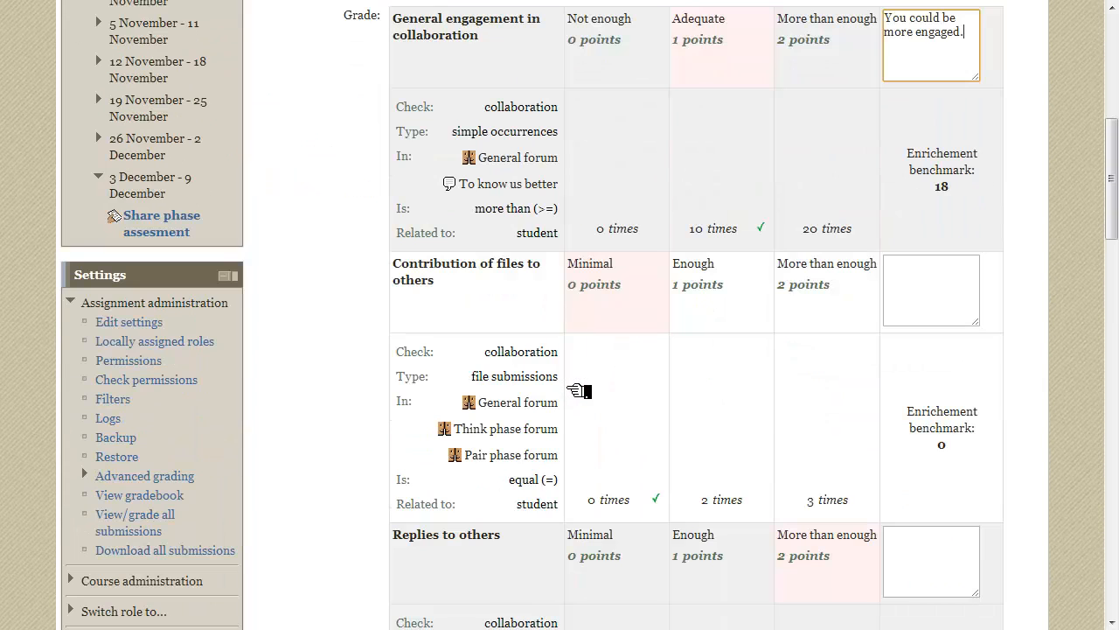
mouse_move(973, 447)
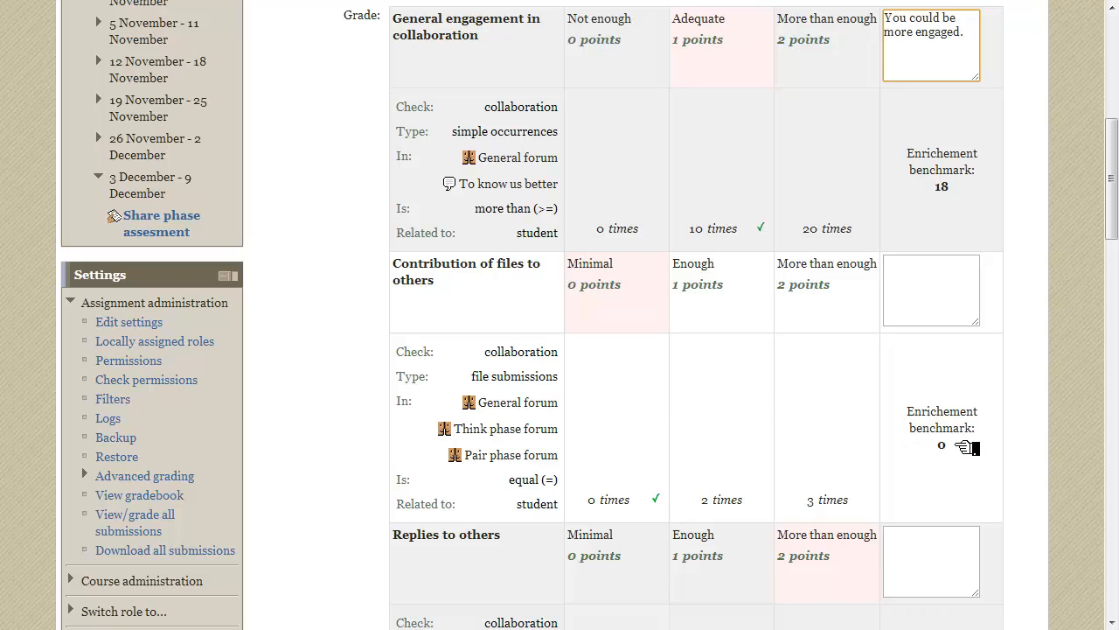
mouse_move(582, 437)
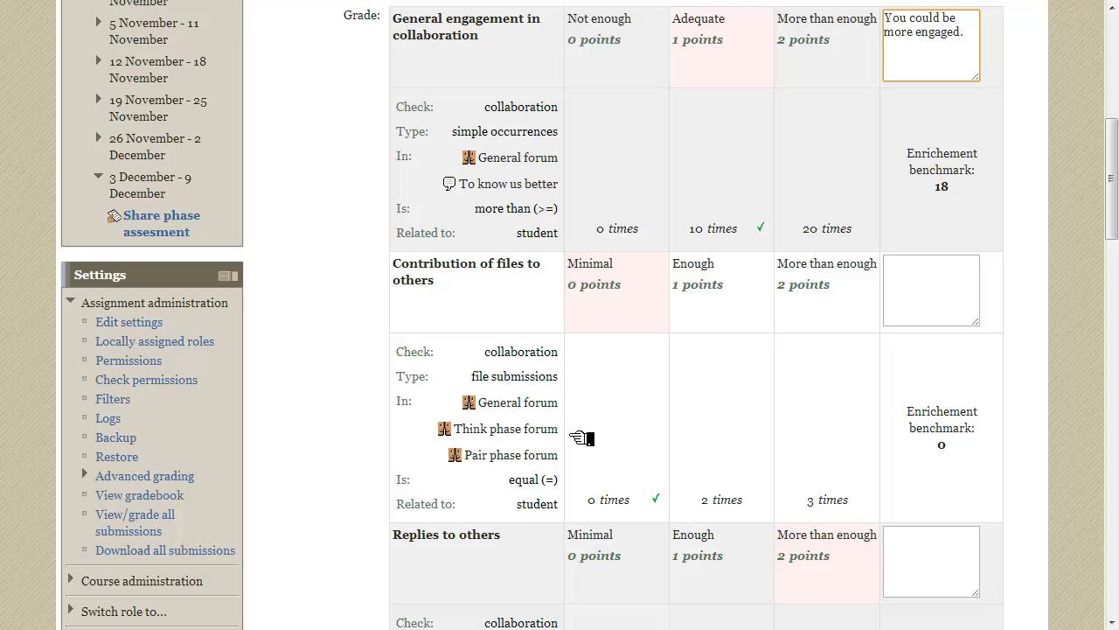
mouse_move(585, 458)
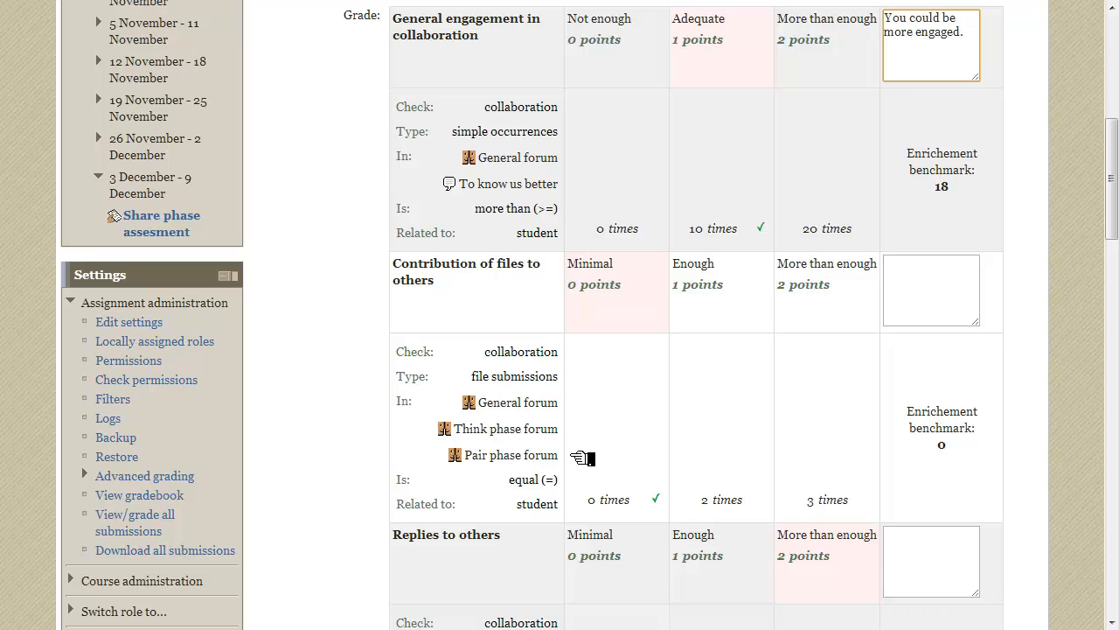
mouse_move(685, 502)
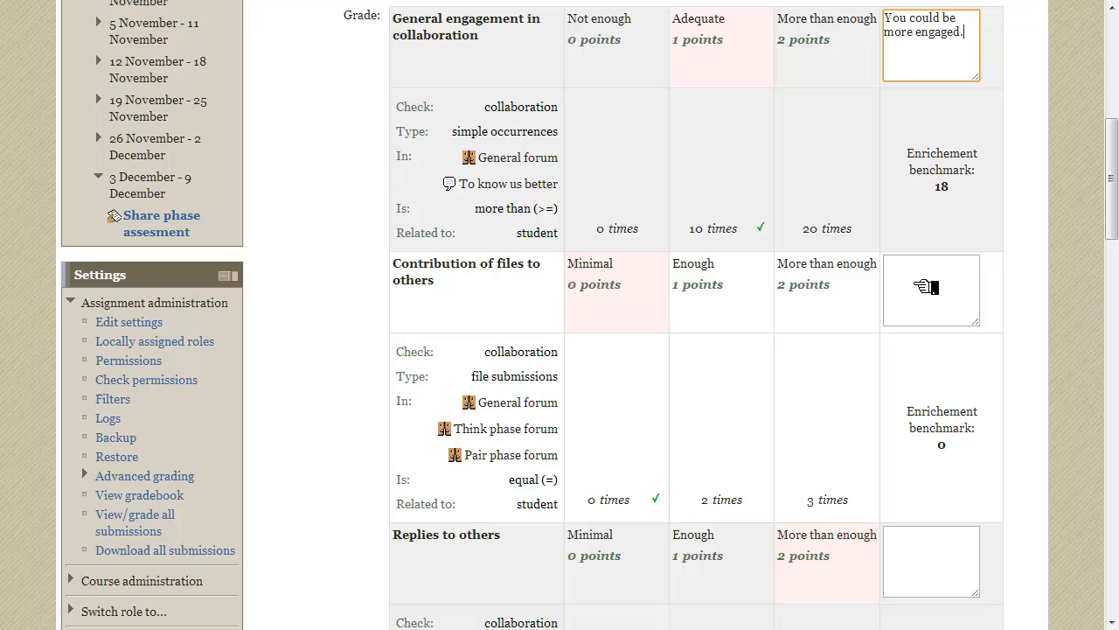
left_click(932, 289)
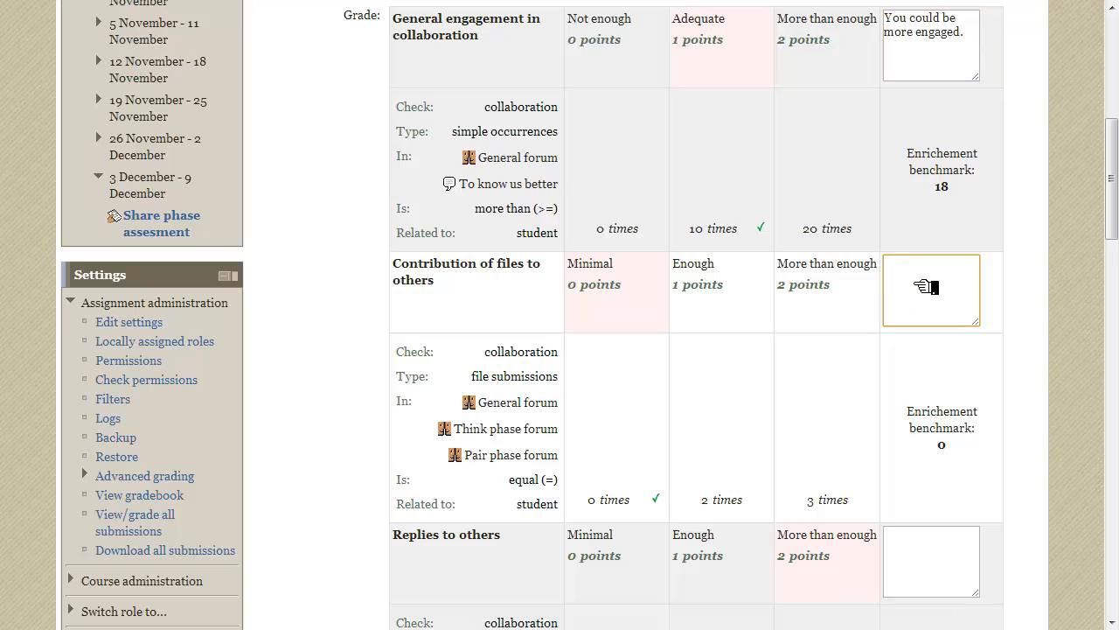
type("You should have contributed some files.")
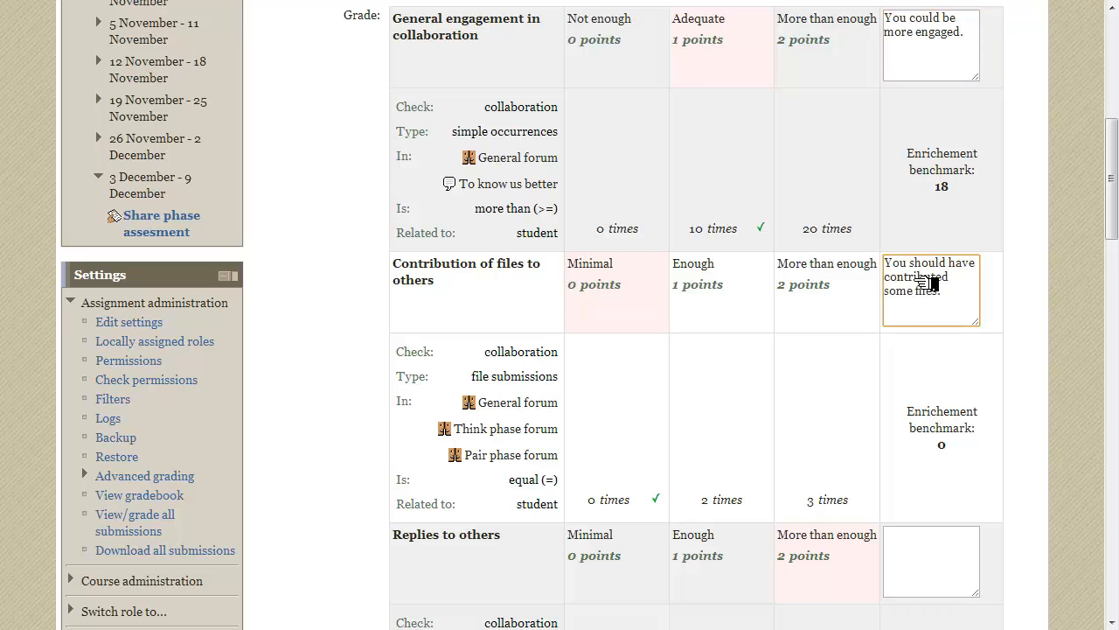
mouse_move(674, 341)
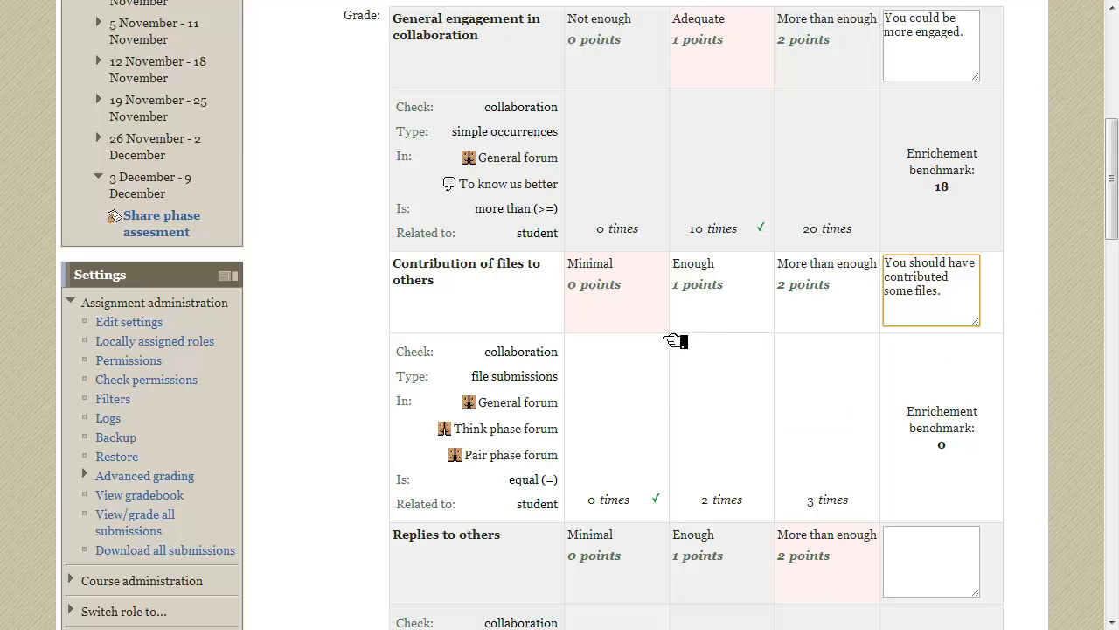
Remark 'Glad to see you helping others.' on Replies to others
scroll("down", 3)
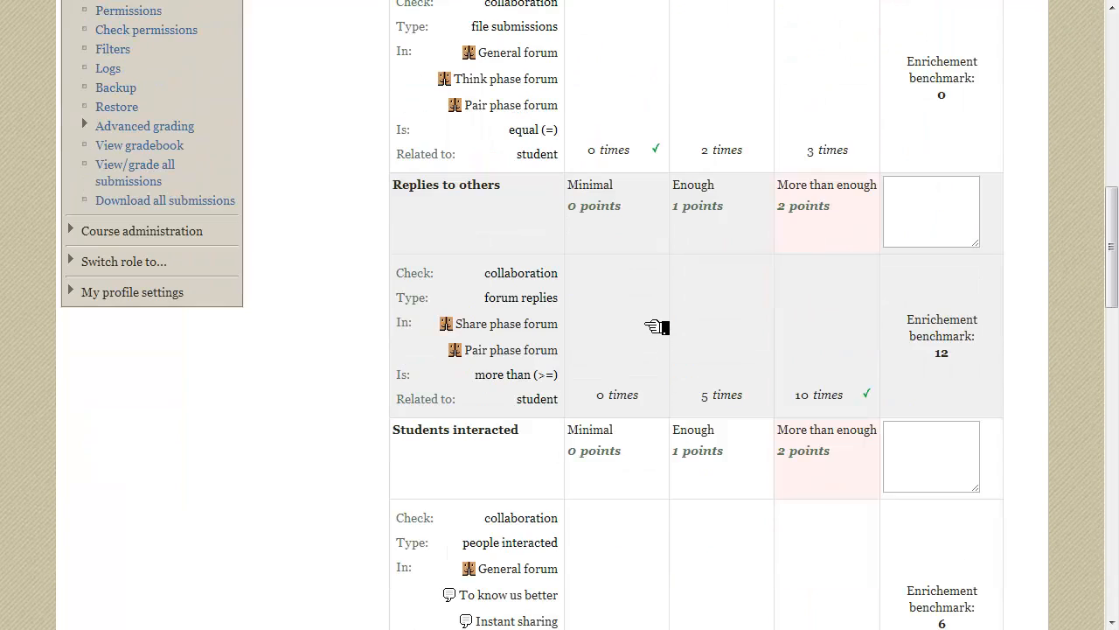
mouse_move(583, 303)
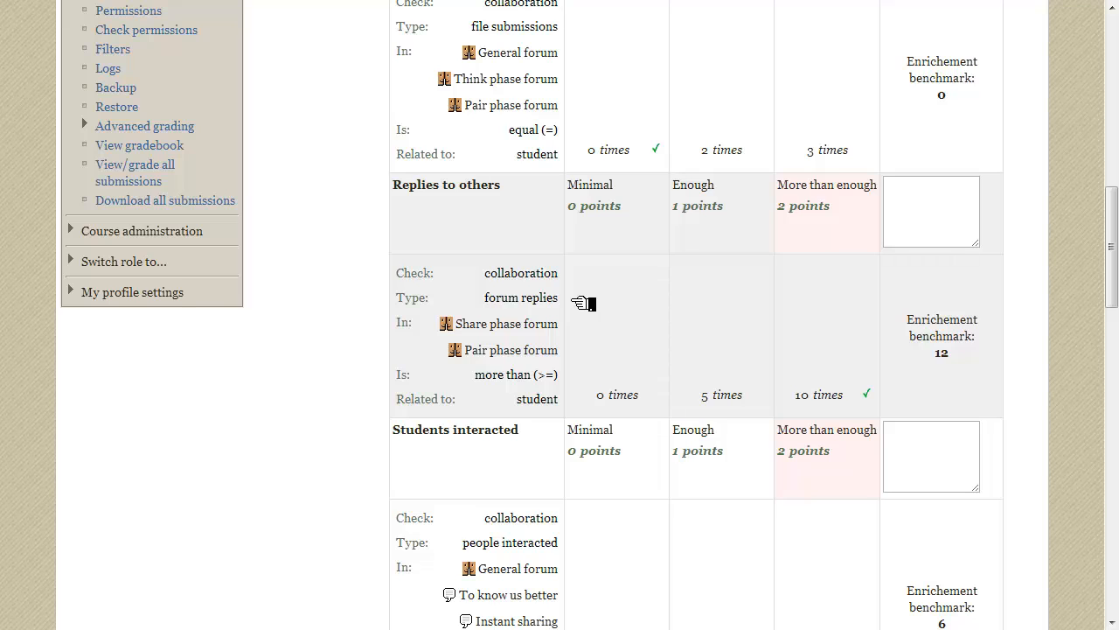
mouse_move(977, 360)
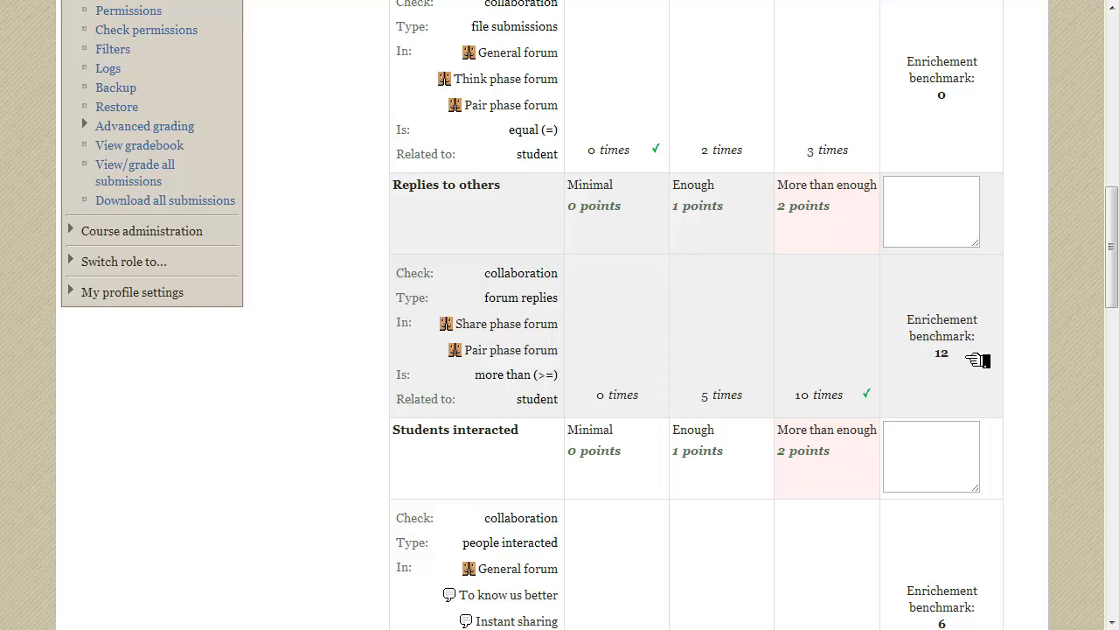
mouse_move(910, 350)
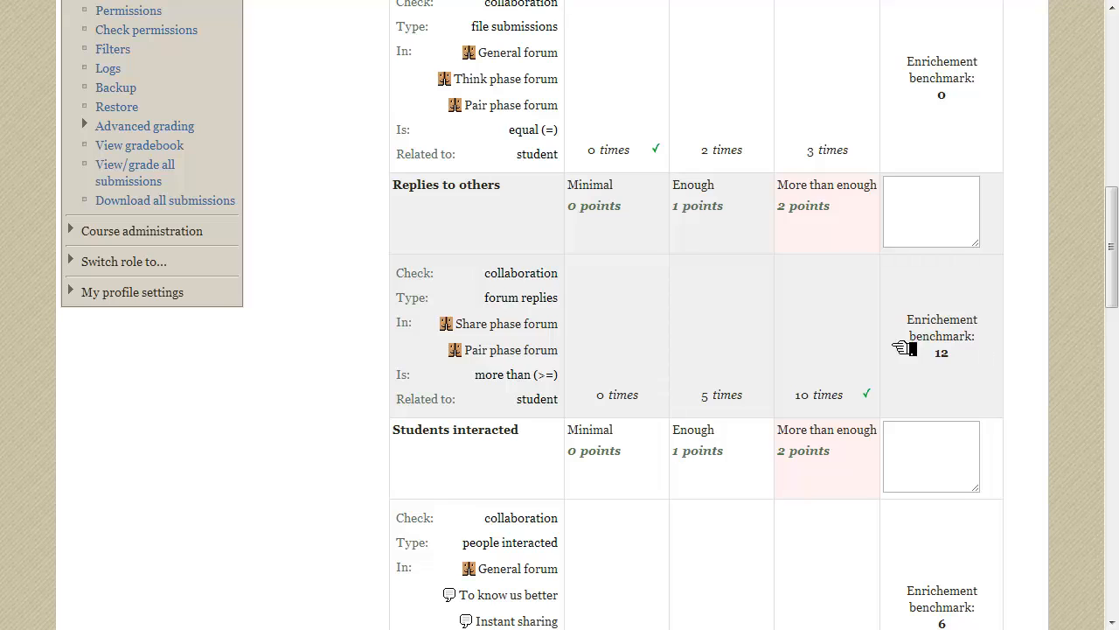
mouse_move(581, 354)
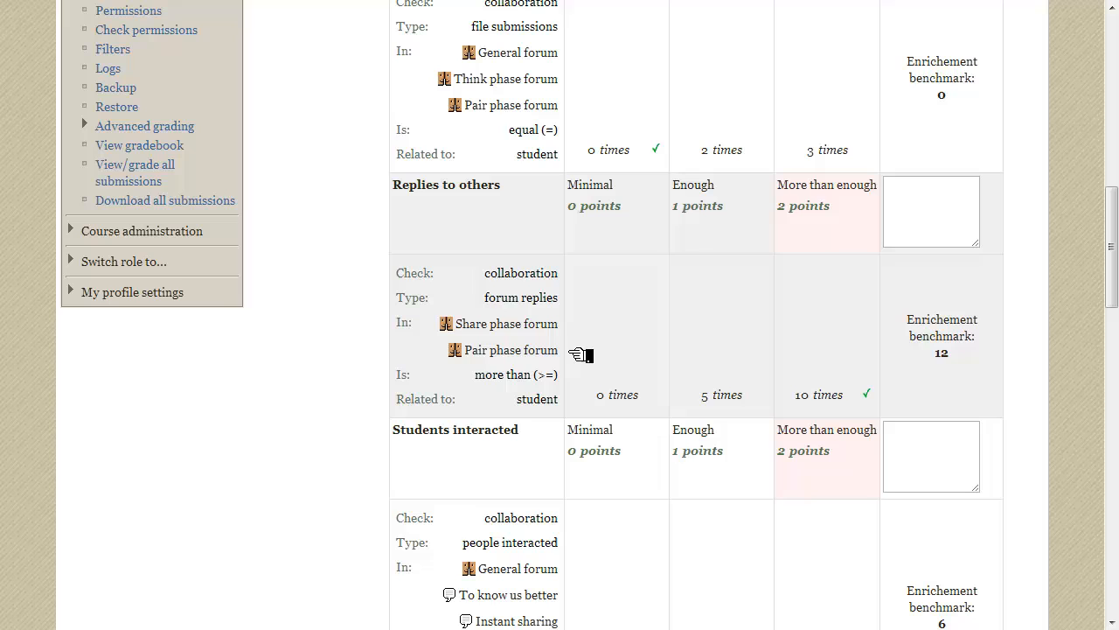
mouse_move(822, 322)
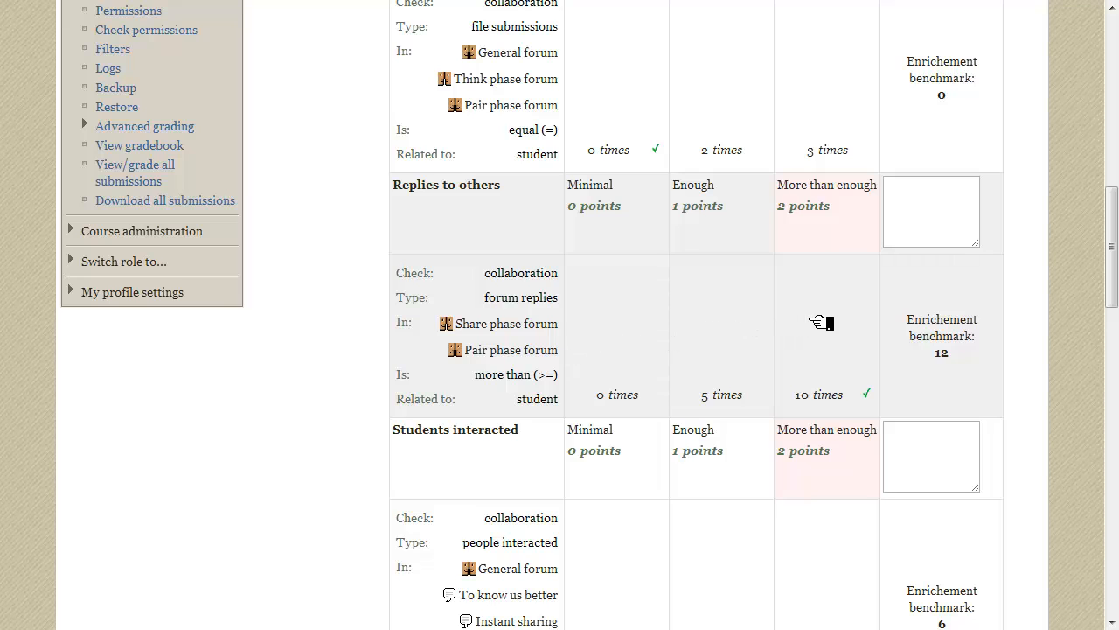
mouse_move(892, 397)
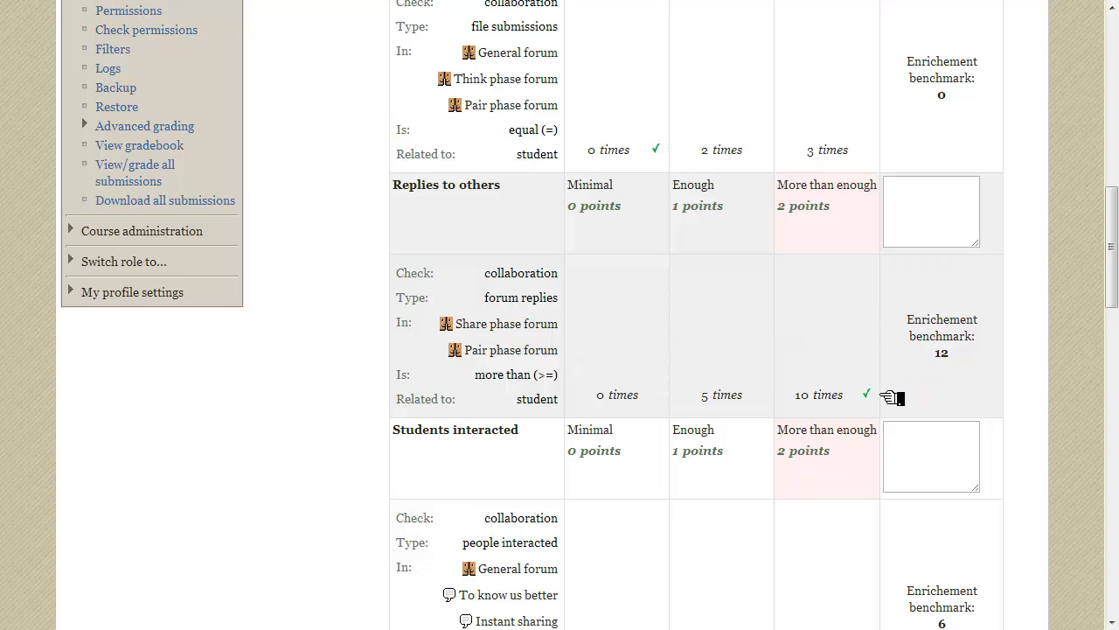
mouse_move(848, 253)
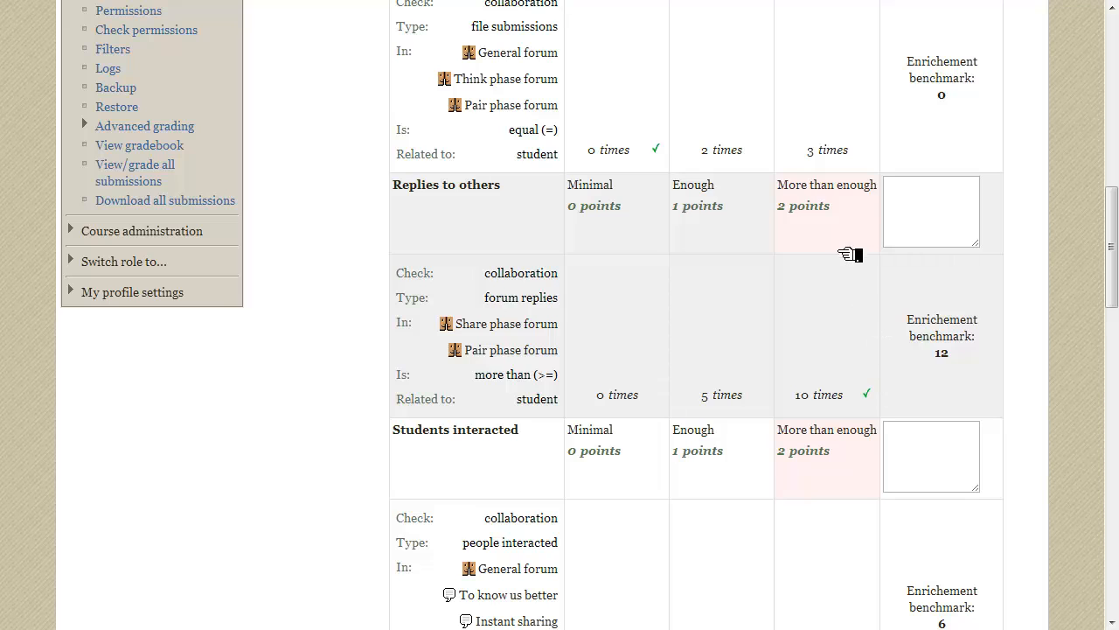
mouse_move(848, 241)
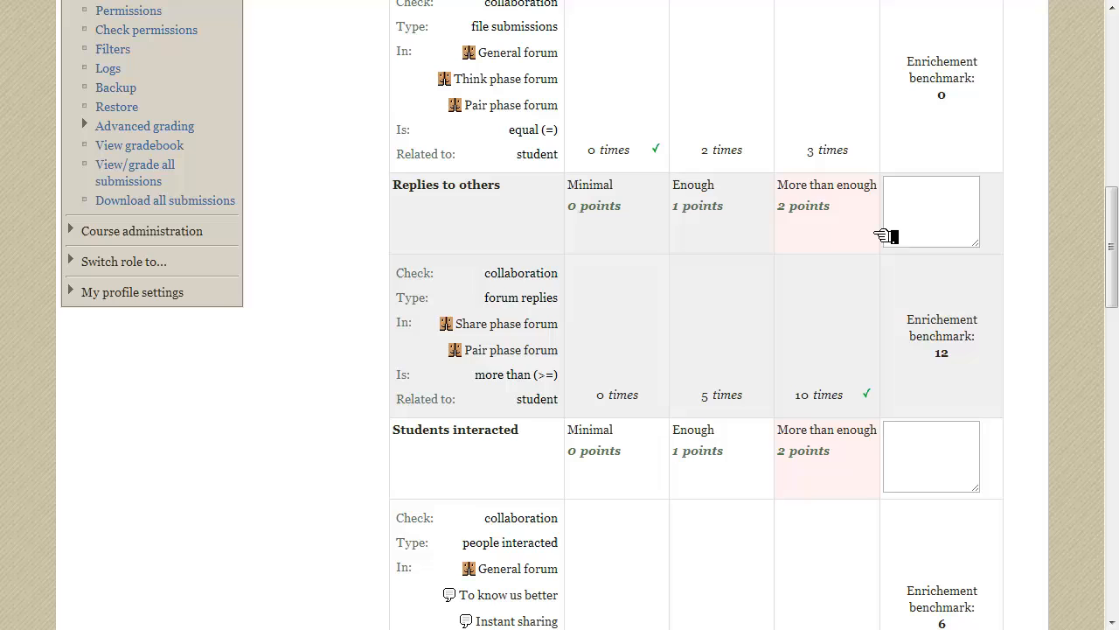
left_click(931, 212)
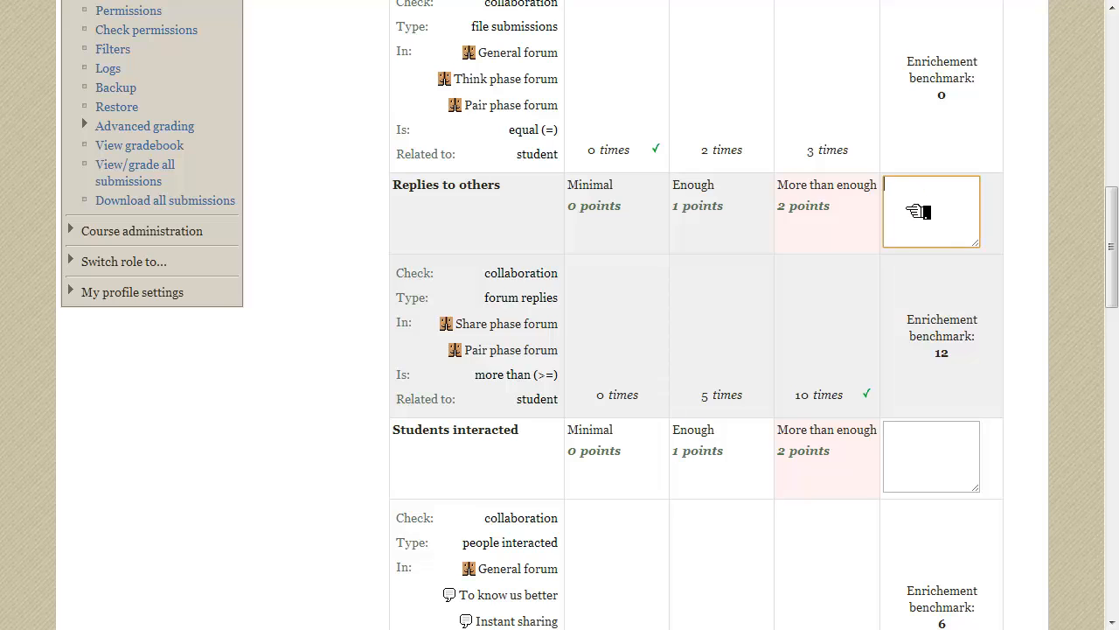
type("Glad to see you helping others.")
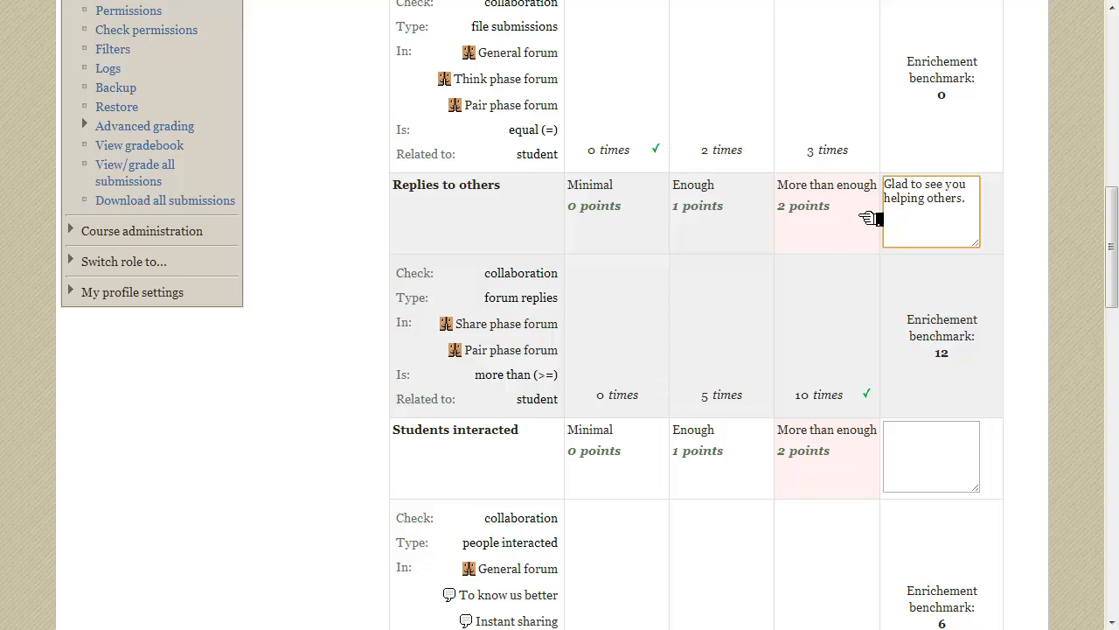
Remark 'Nice to communicate with all your classmates.' on Students interacted
scroll("down", 3)
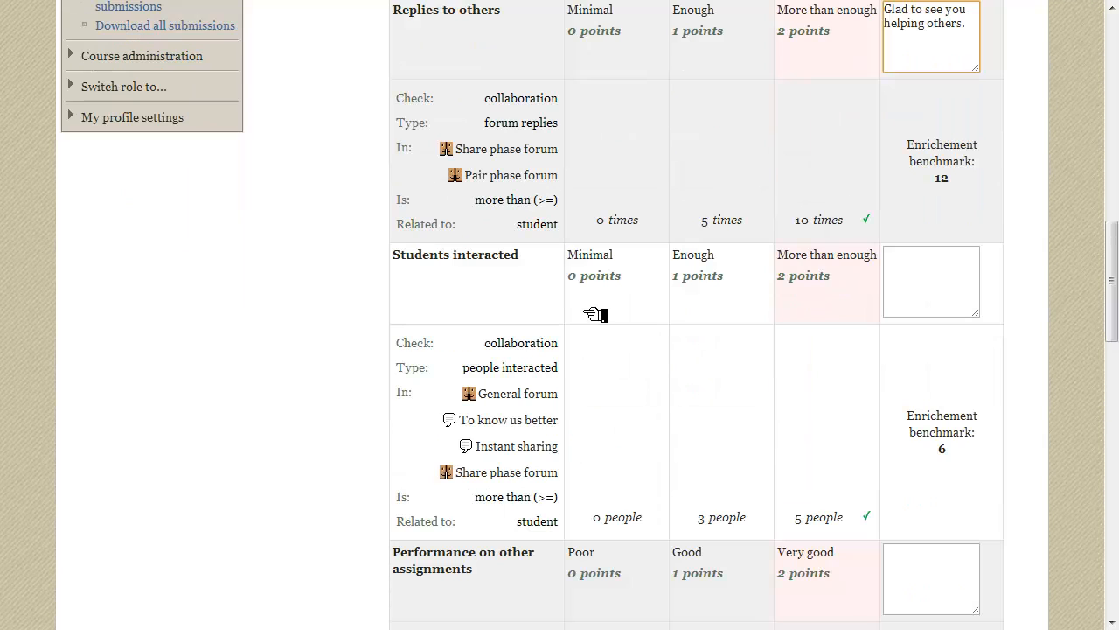
mouse_move(577, 369)
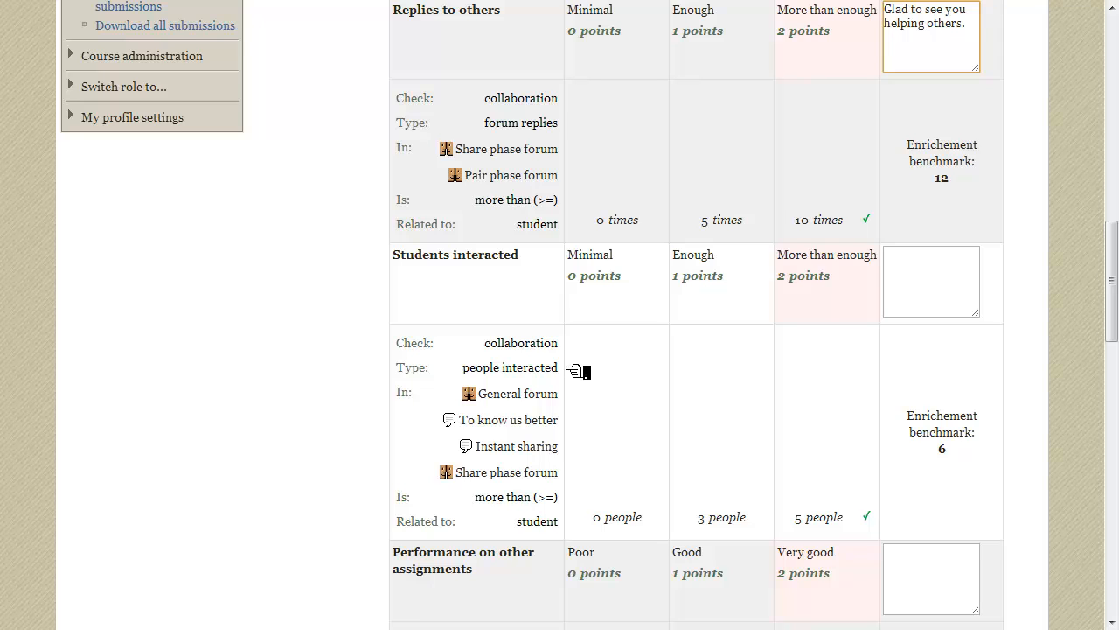
mouse_move(589, 478)
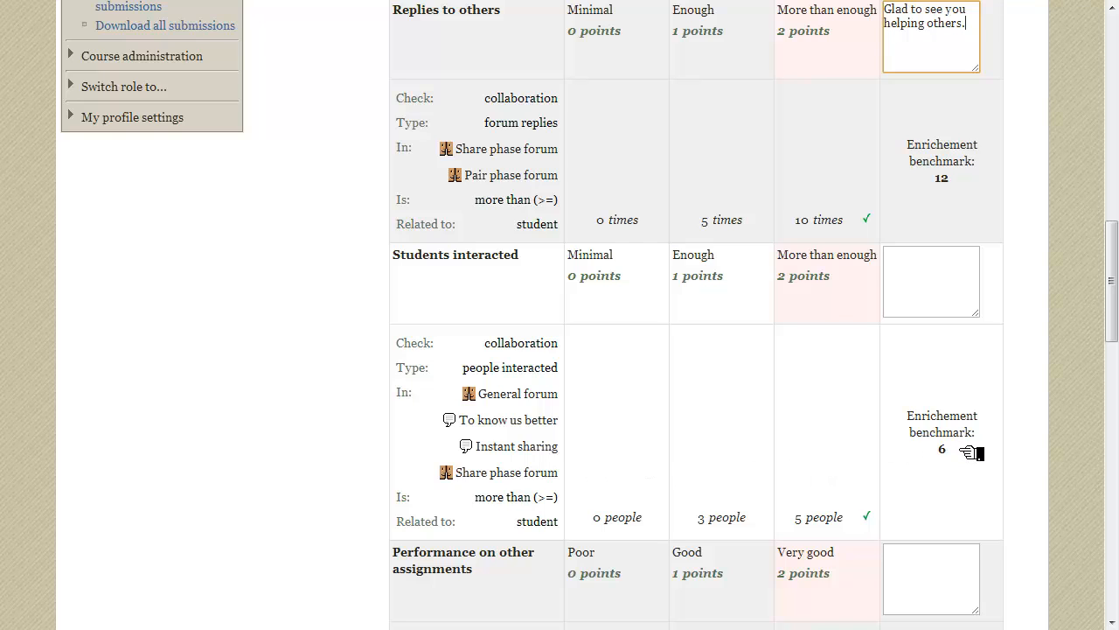
mouse_move(787, 441)
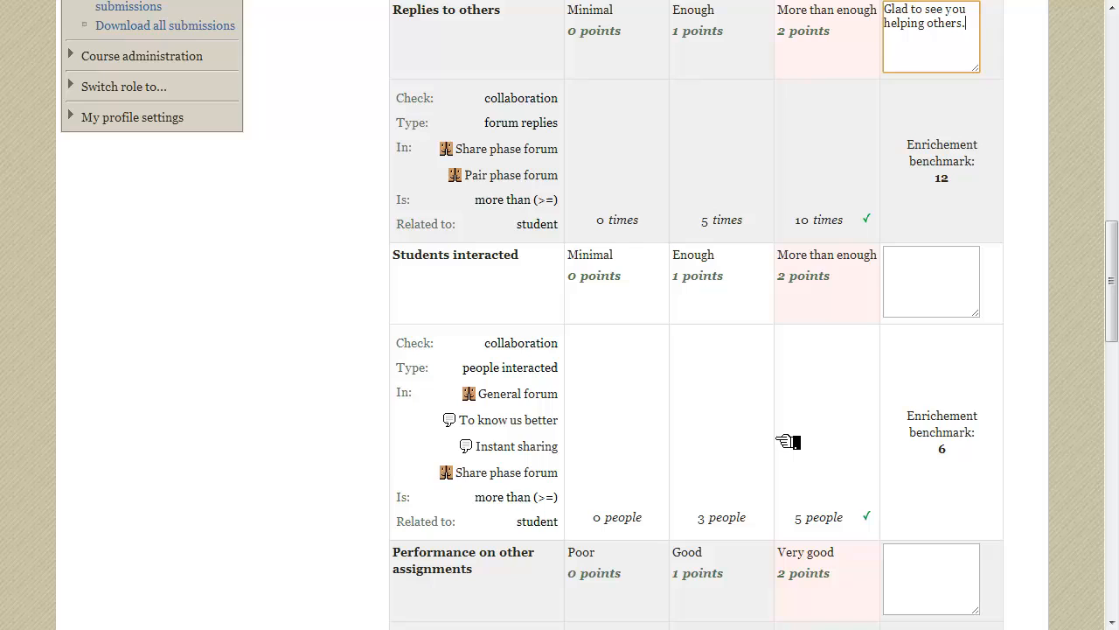
mouse_move(853, 438)
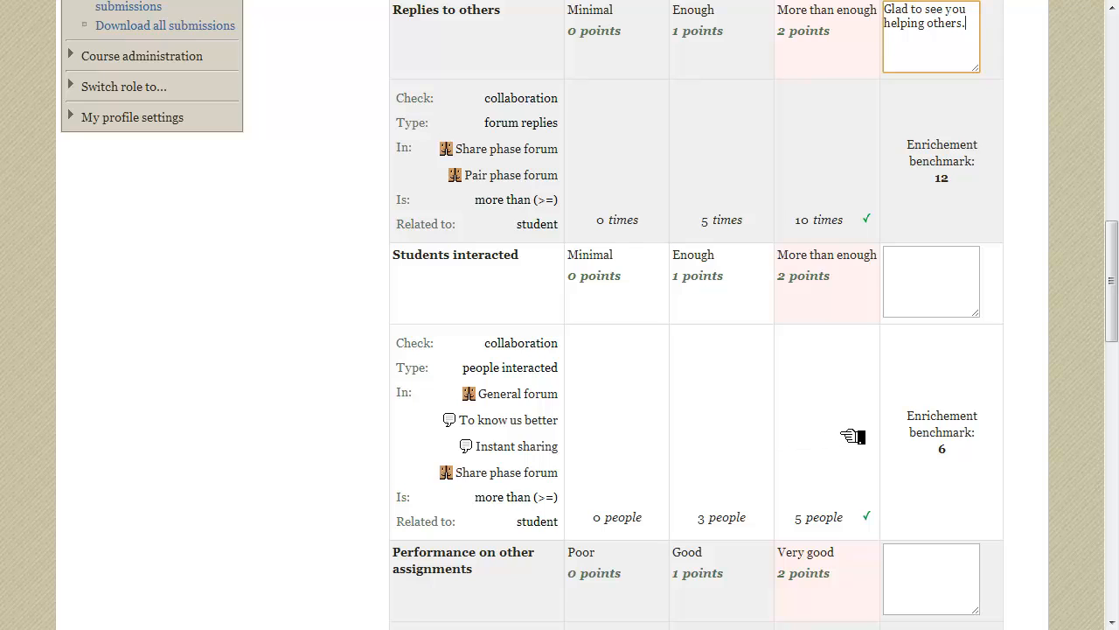
mouse_move(896, 518)
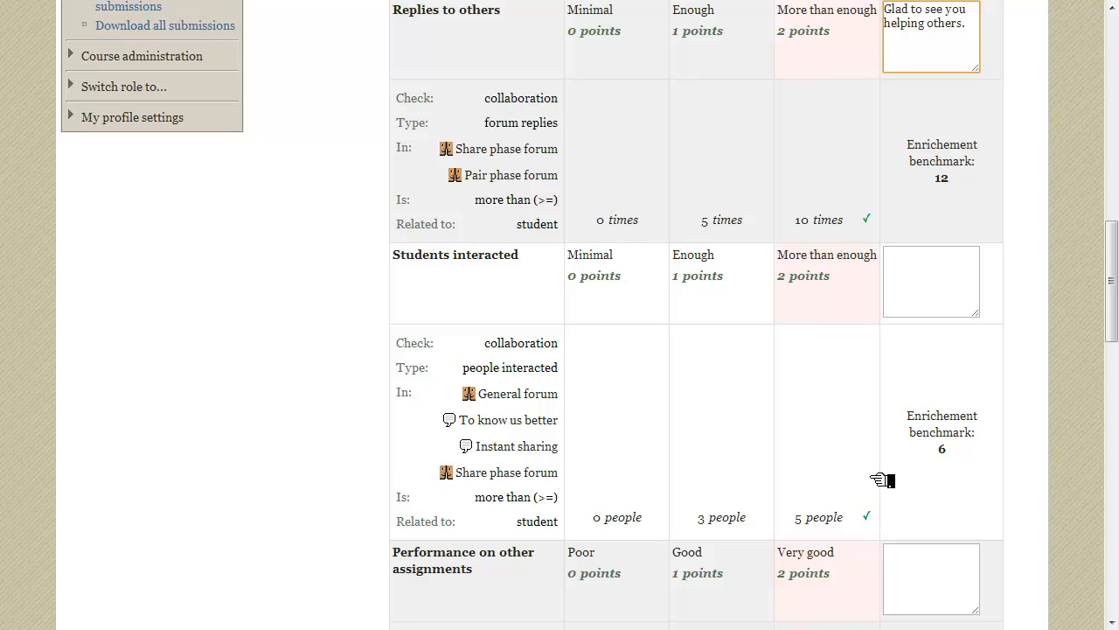
mouse_move(850, 304)
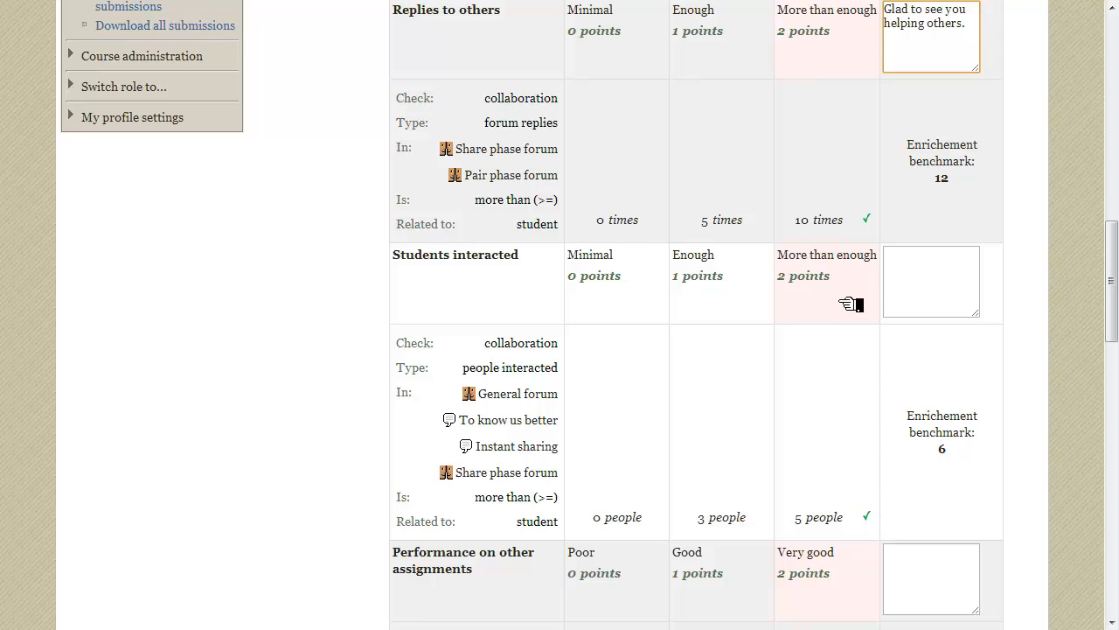
mouse_move(921, 285)
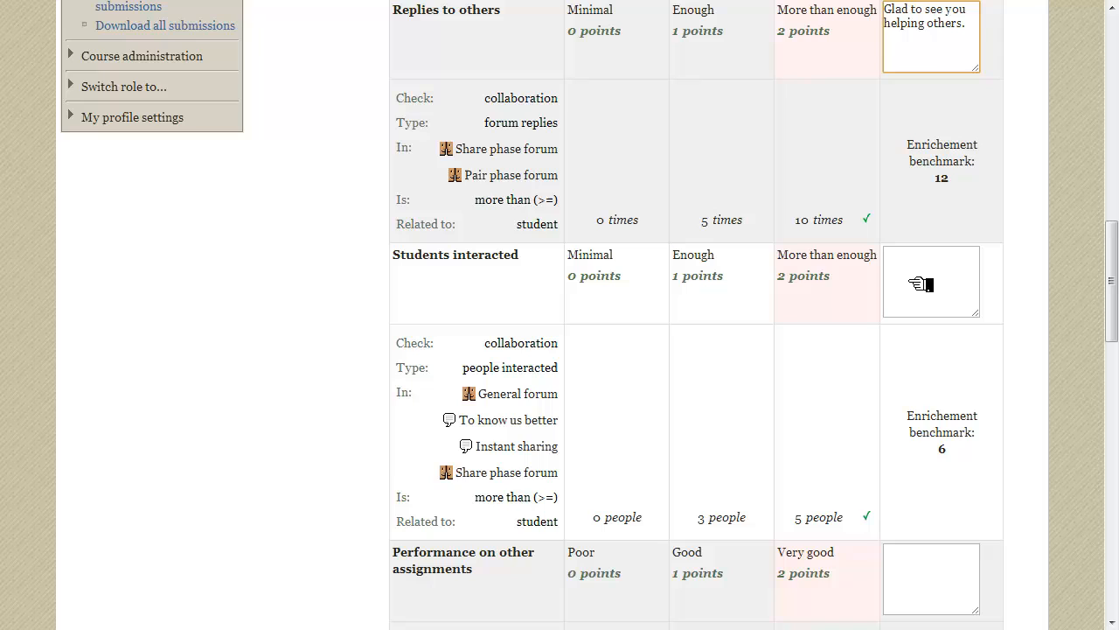
left_click(931, 282)
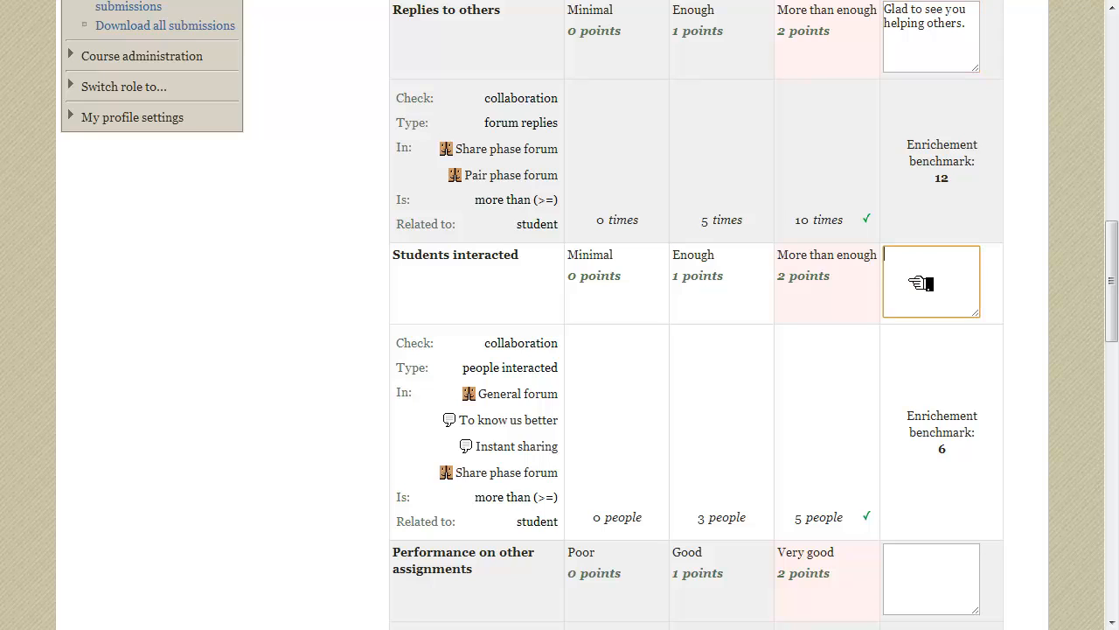
type("Nice to communicate with all your classmates.")
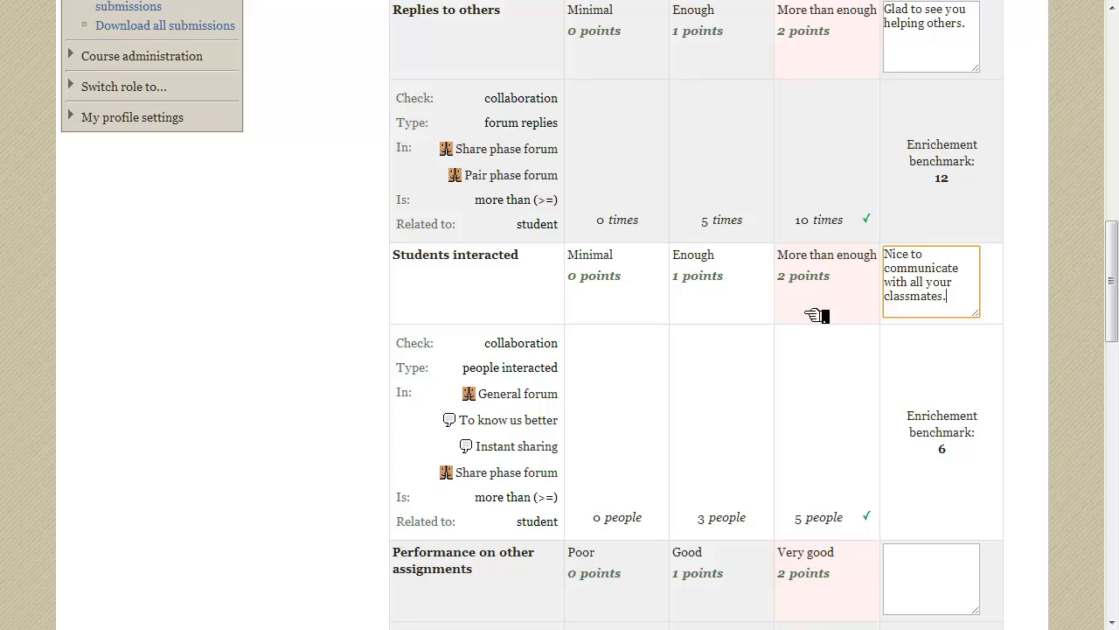
scroll("down", 3)
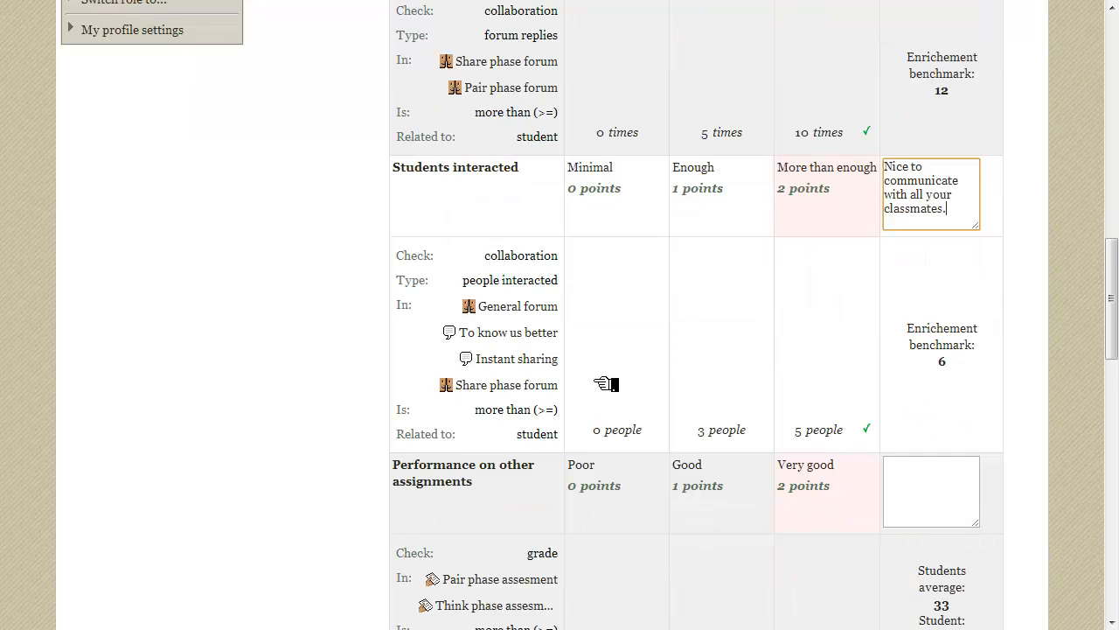
scroll("down", 3)
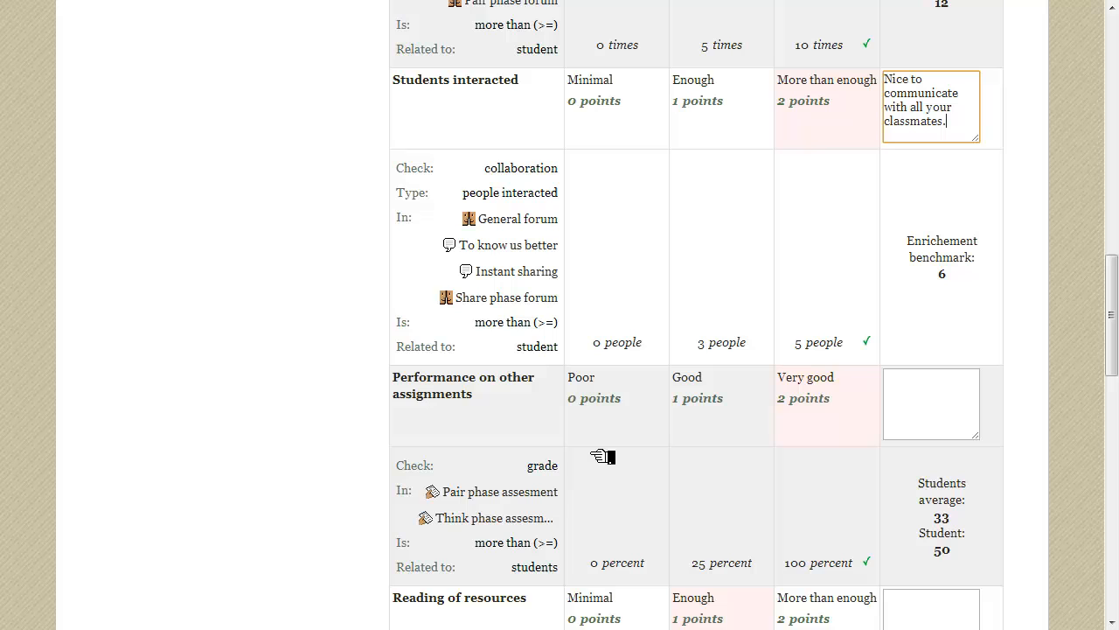
scroll("down", 3)
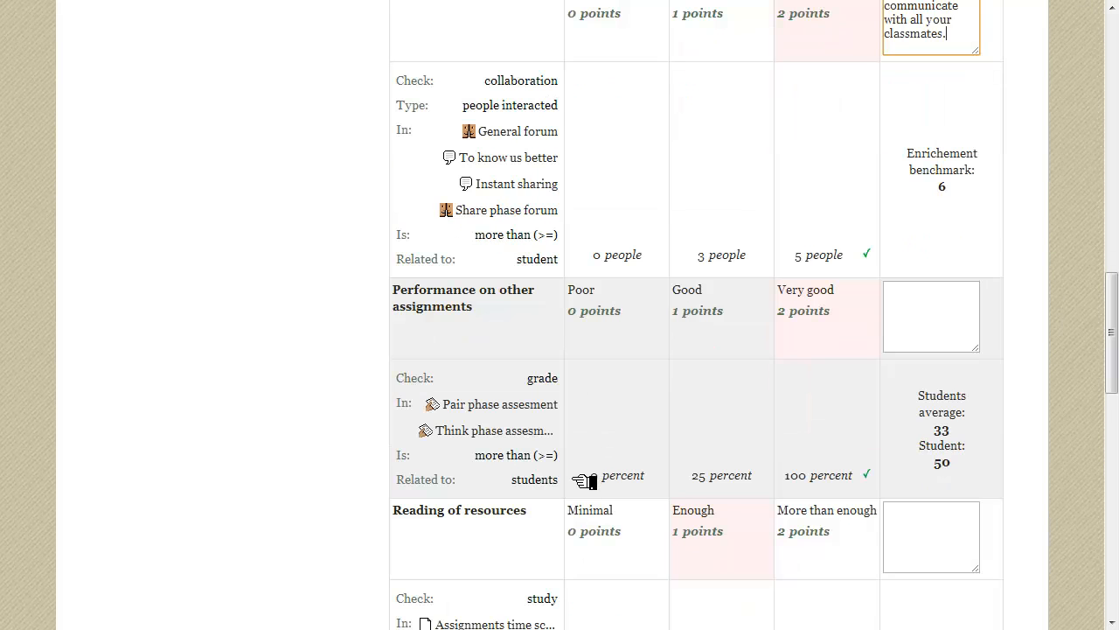
mouse_move(581, 483)
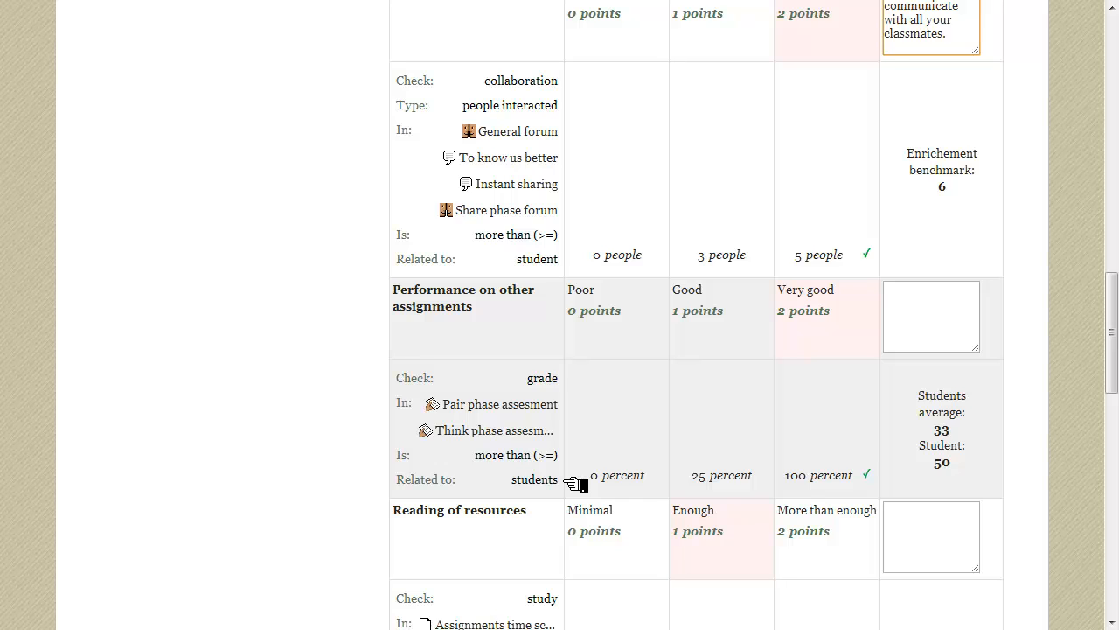
left_click(931, 22)
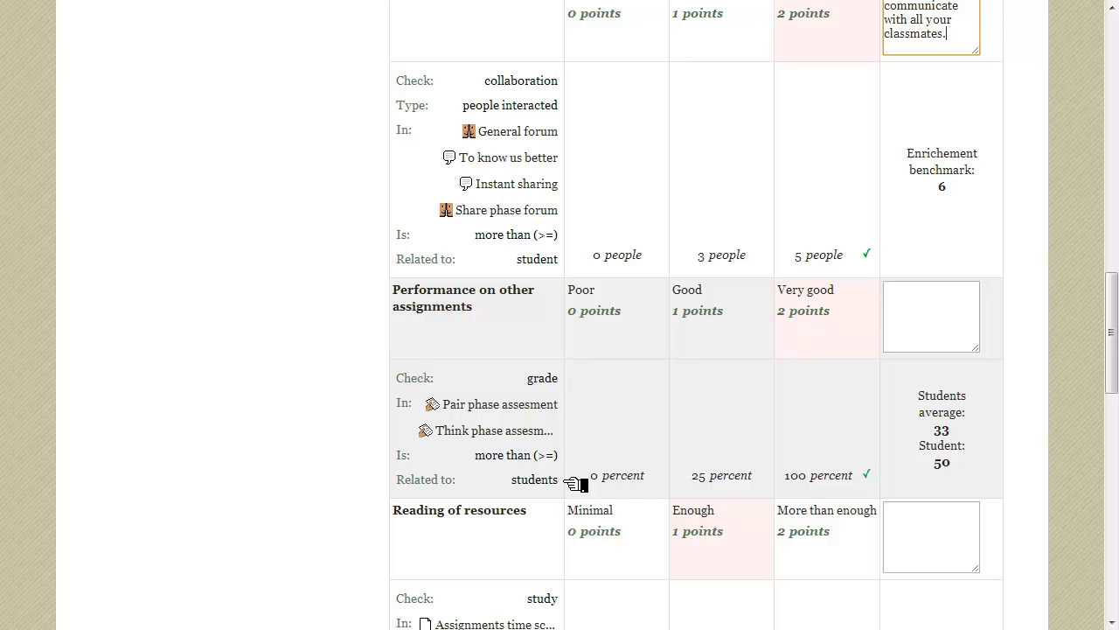
mouse_move(940, 383)
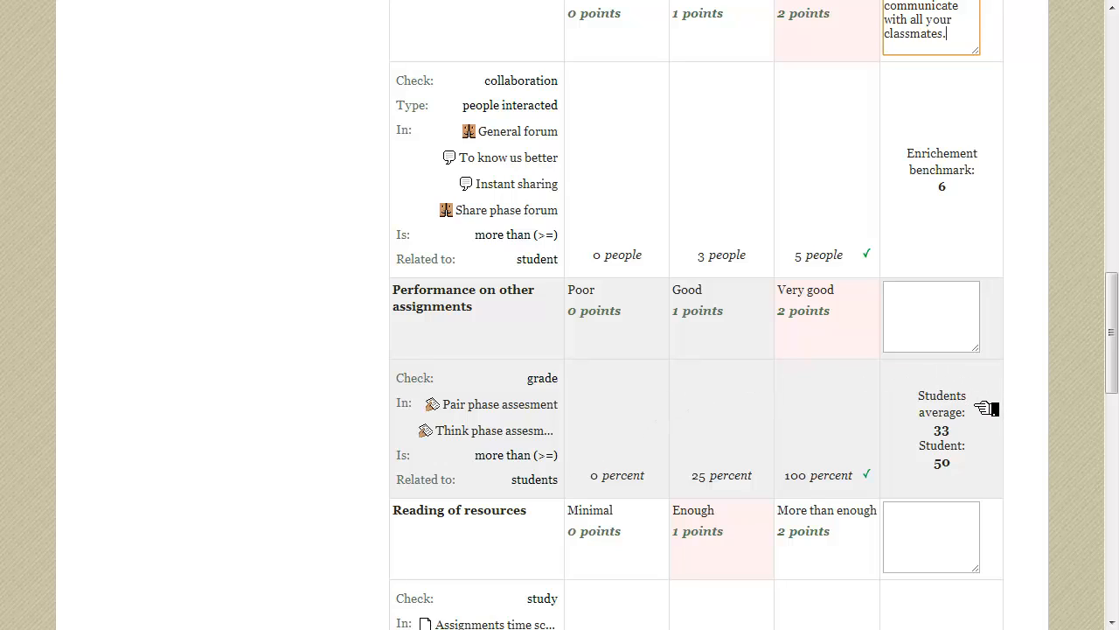
mouse_move(987, 450)
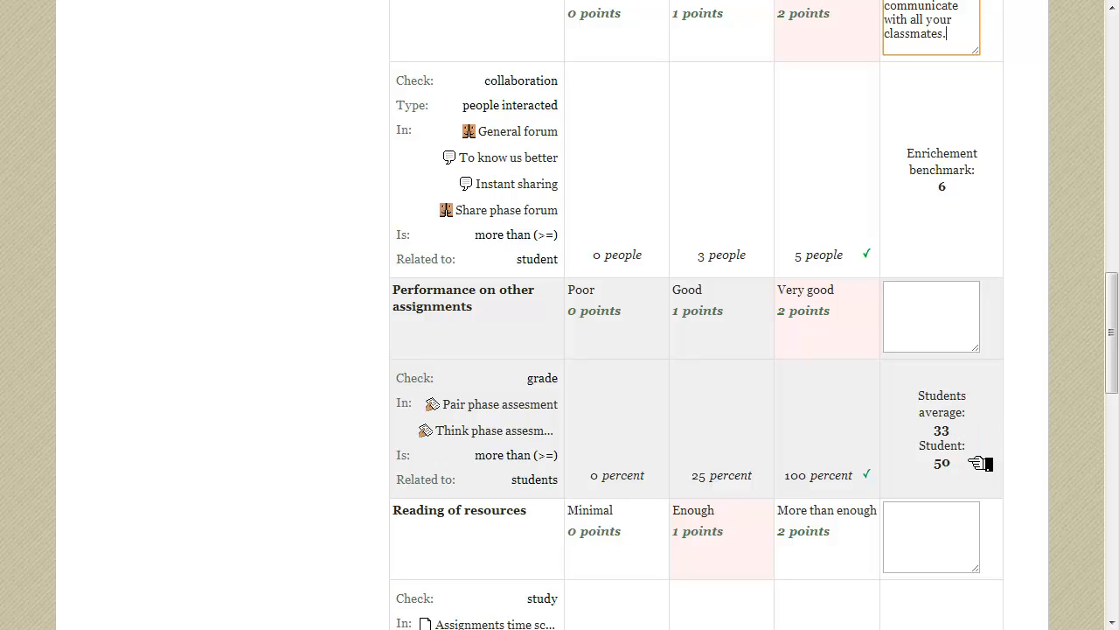
mouse_move(972, 468)
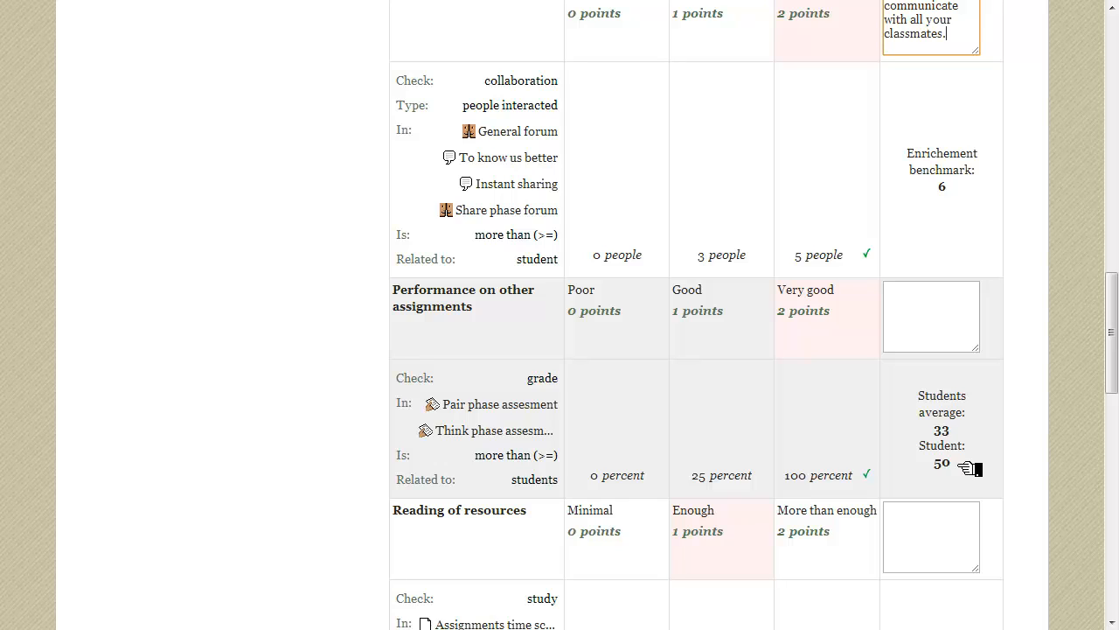
mouse_move(743, 444)
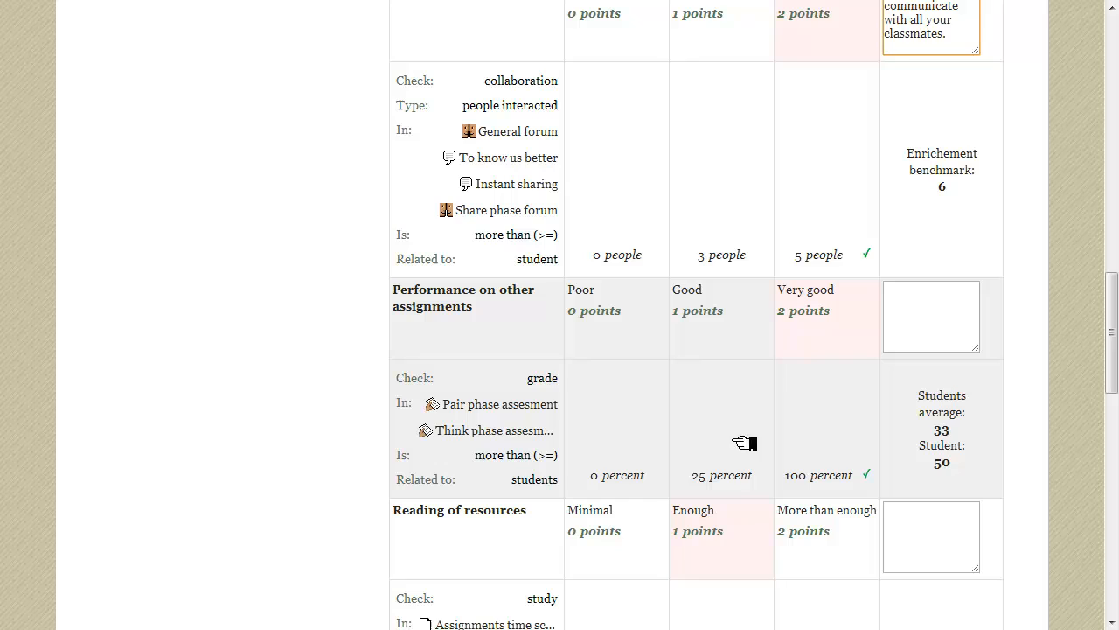
mouse_move(585, 433)
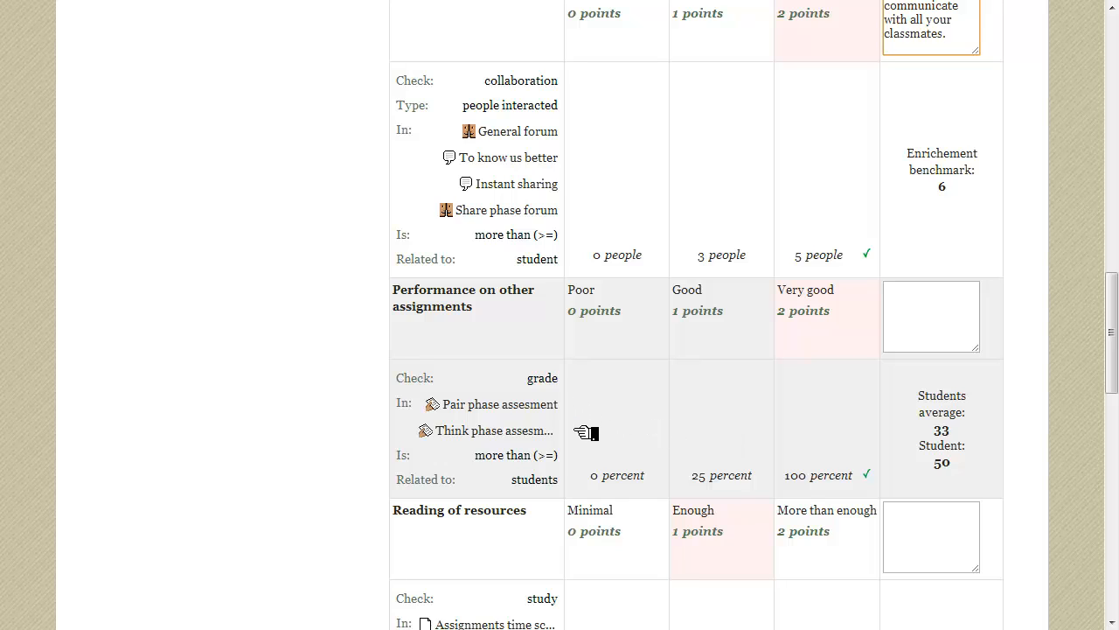
mouse_move(927, 426)
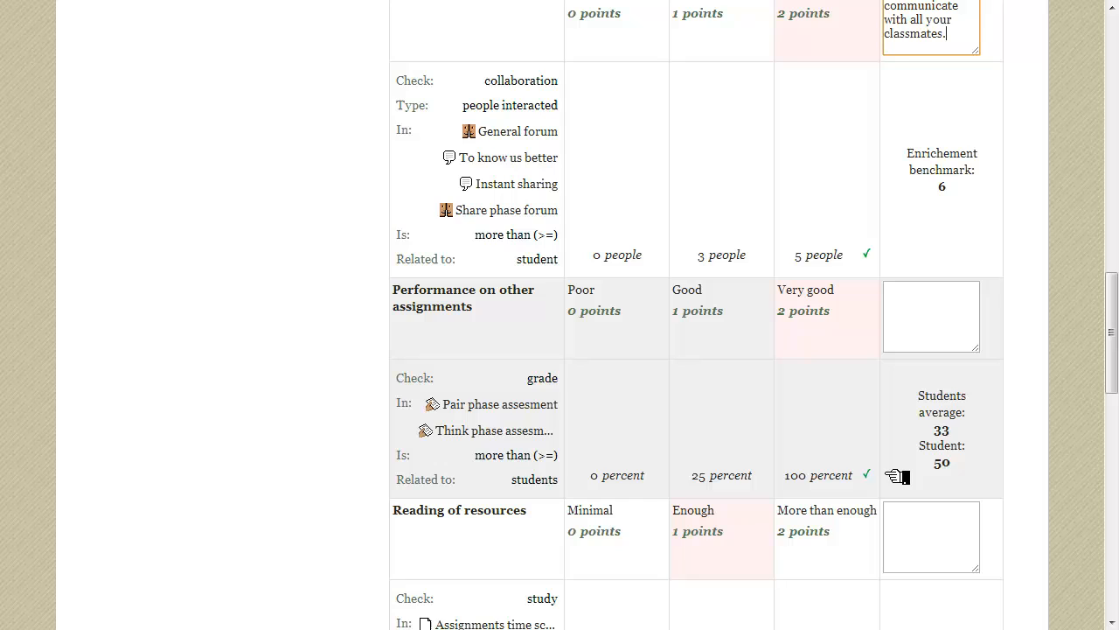
mouse_move(838, 335)
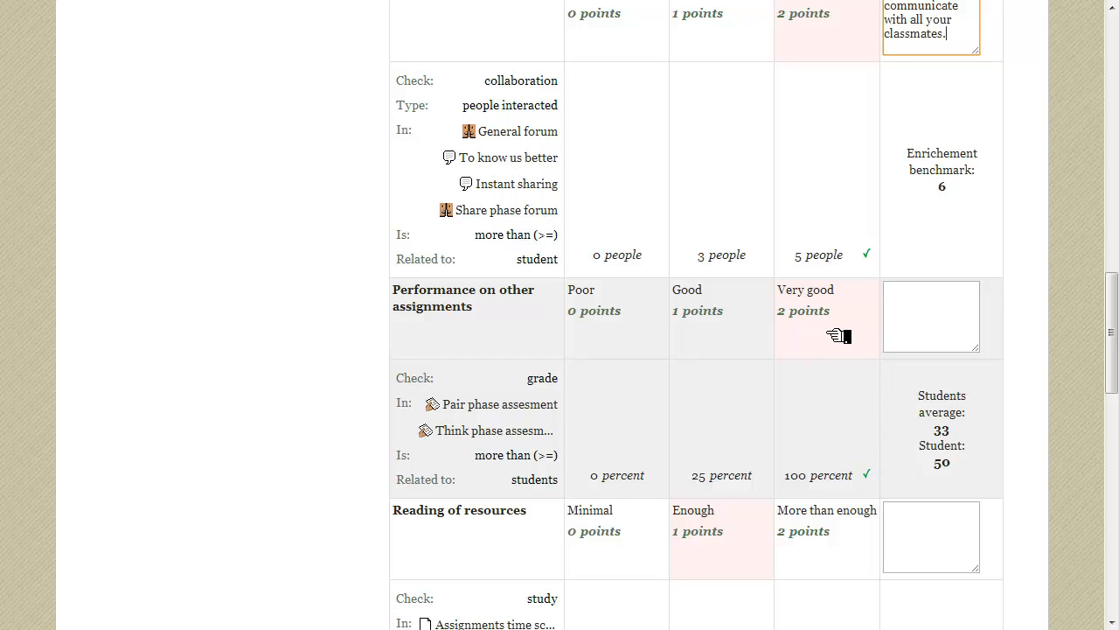
mouse_move(919, 315)
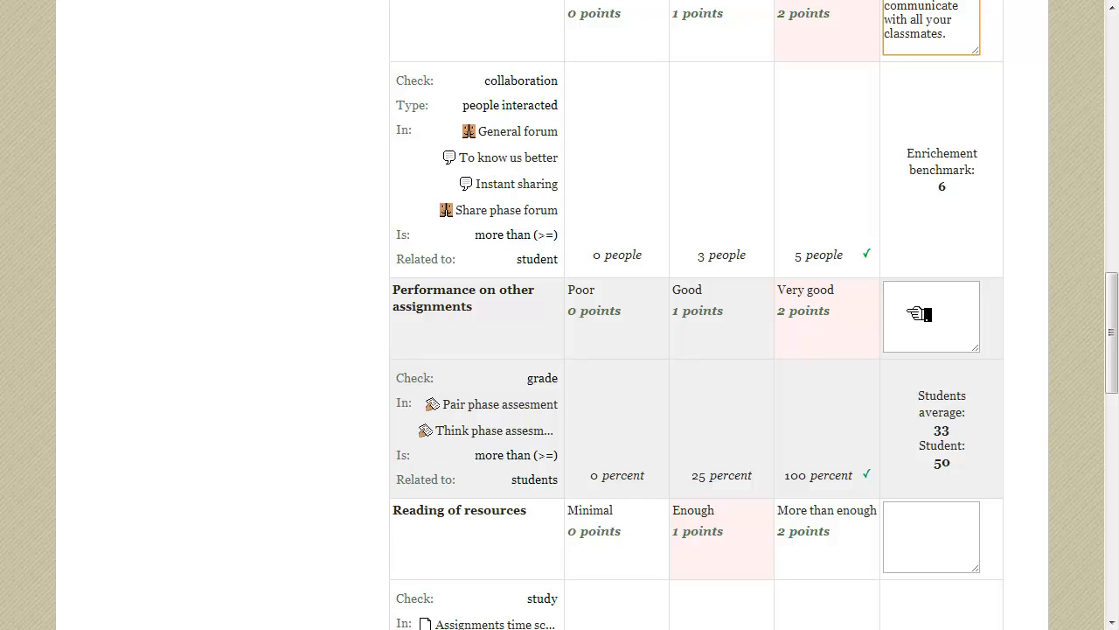
Add remarks 'Well done!' for other assignments and 'I expected more studying from you.' for Reading of resources
left_click(931, 315)
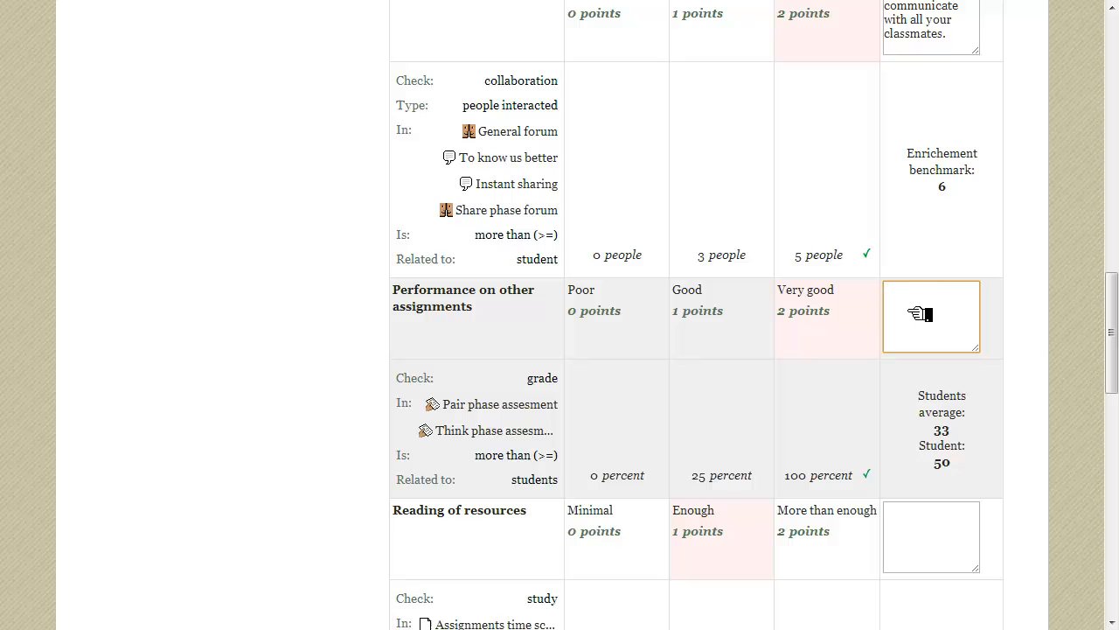
type("Well done!")
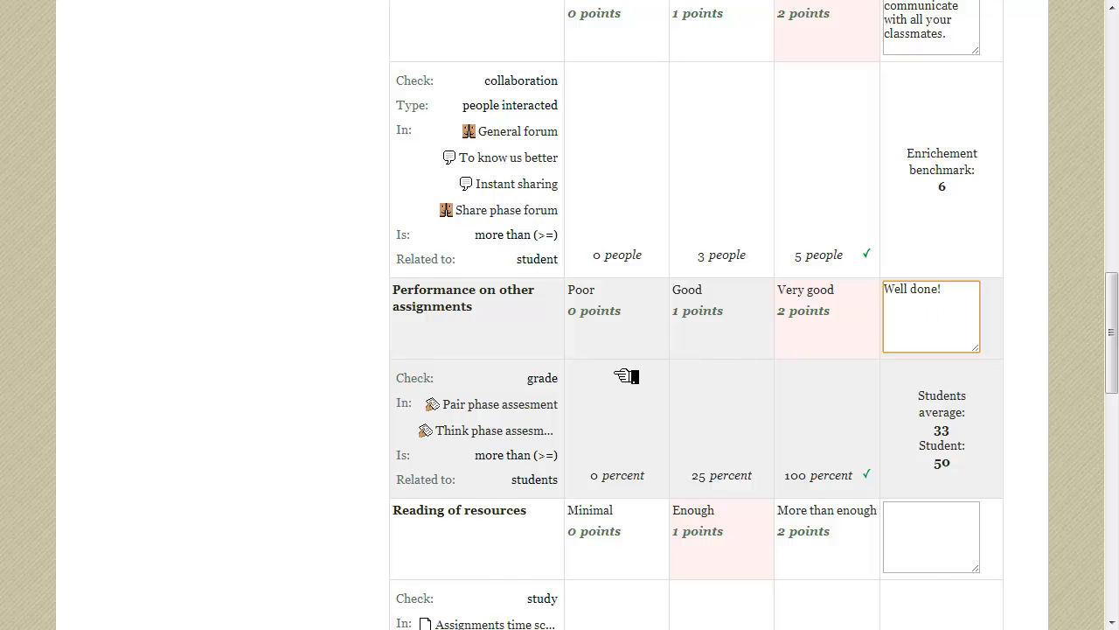
scroll("down", 3)
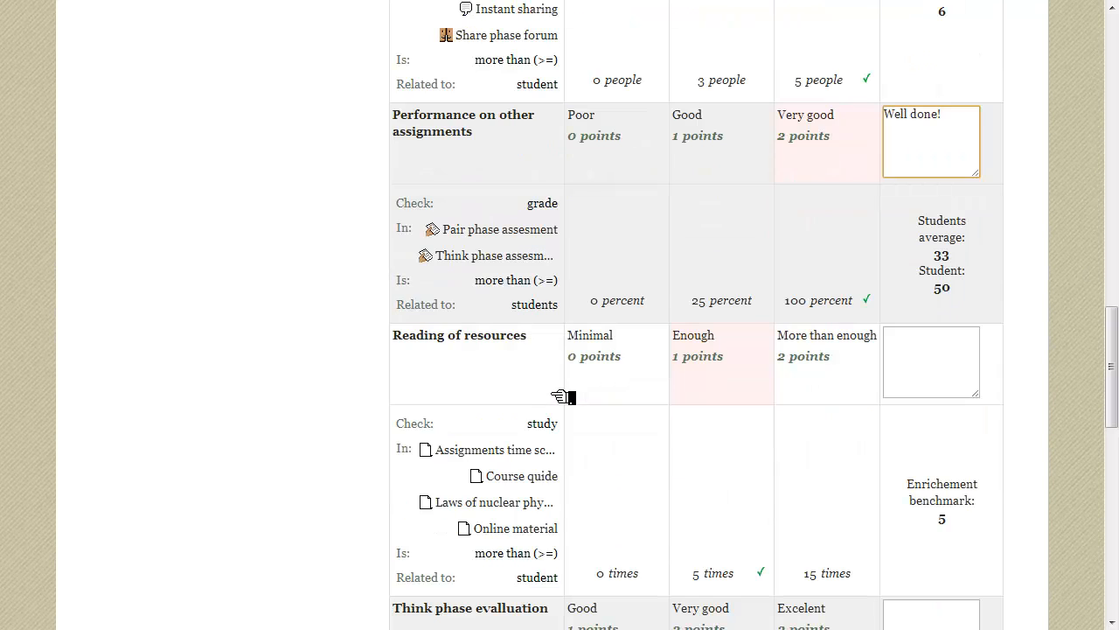
scroll("down", 3)
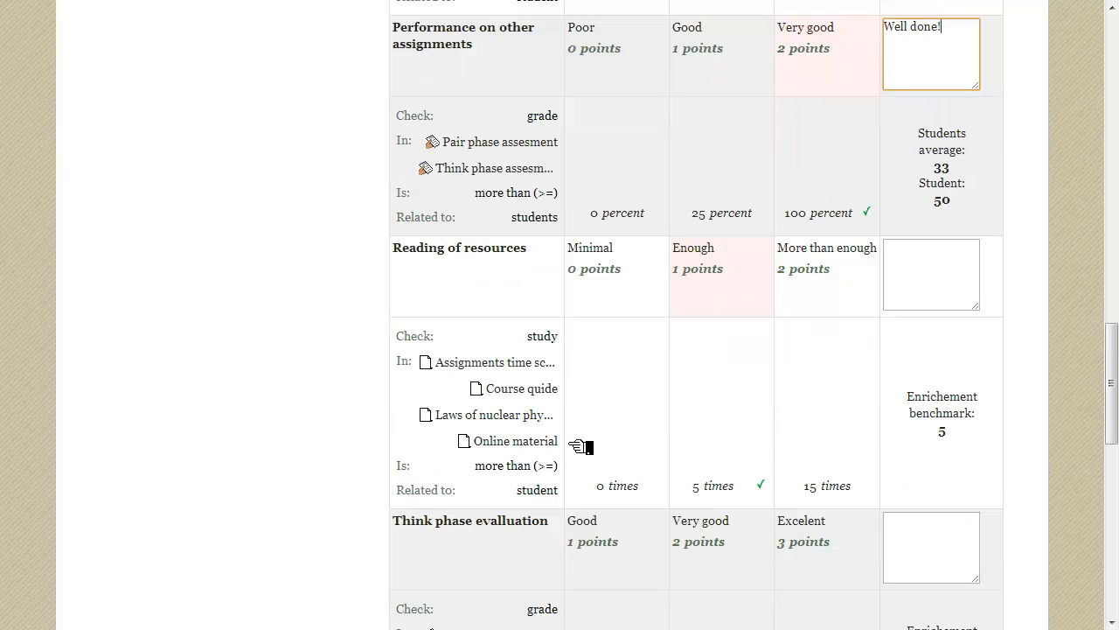
mouse_move(962, 435)
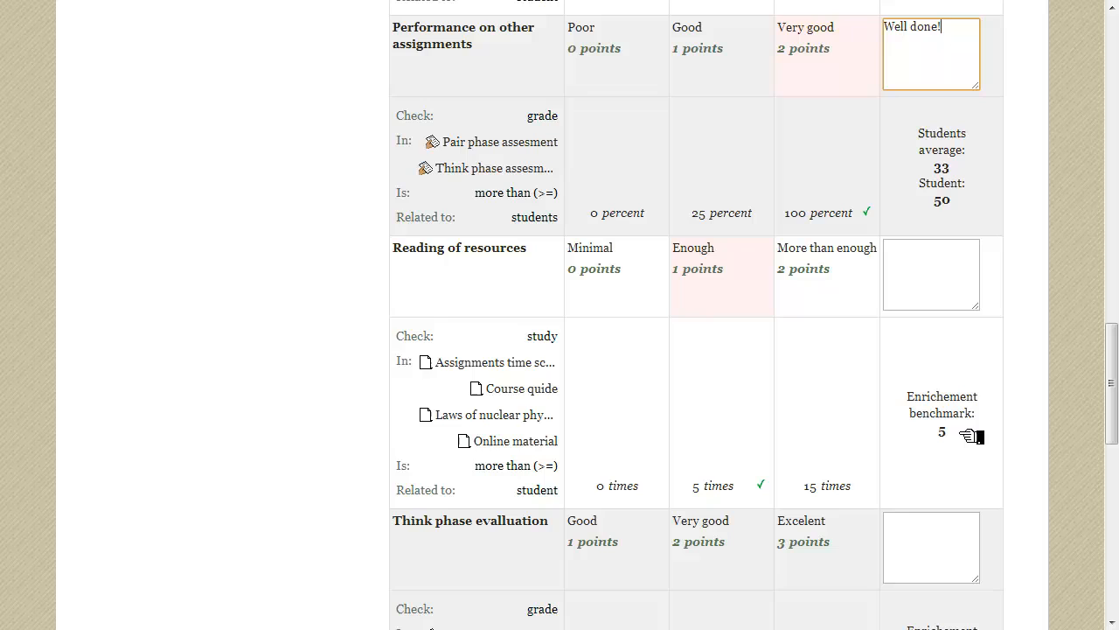
mouse_move(610, 365)
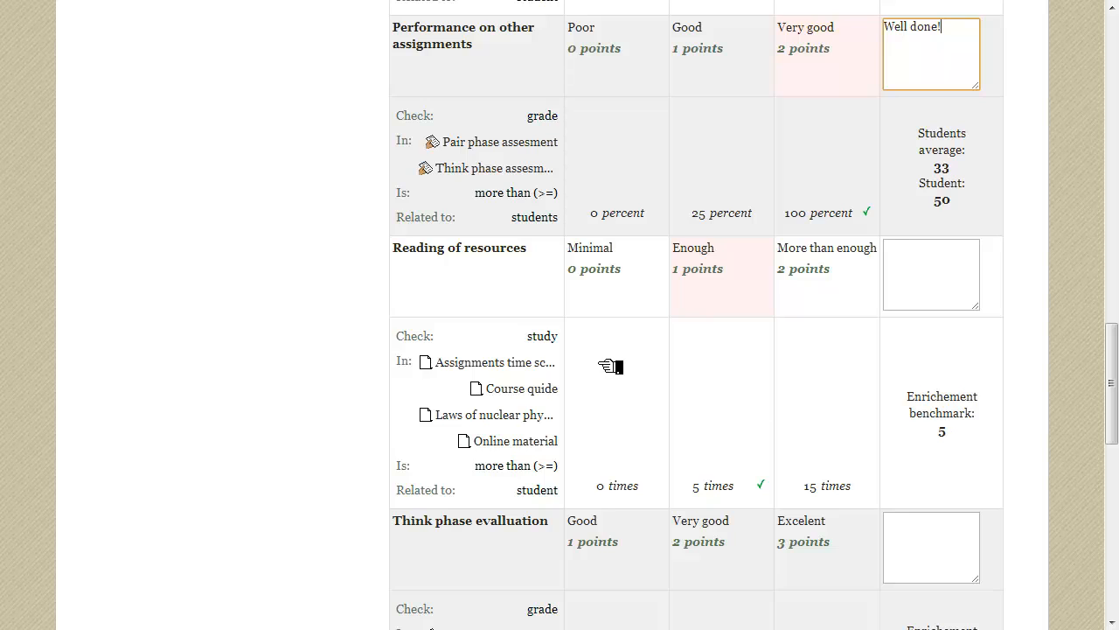
mouse_move(579, 444)
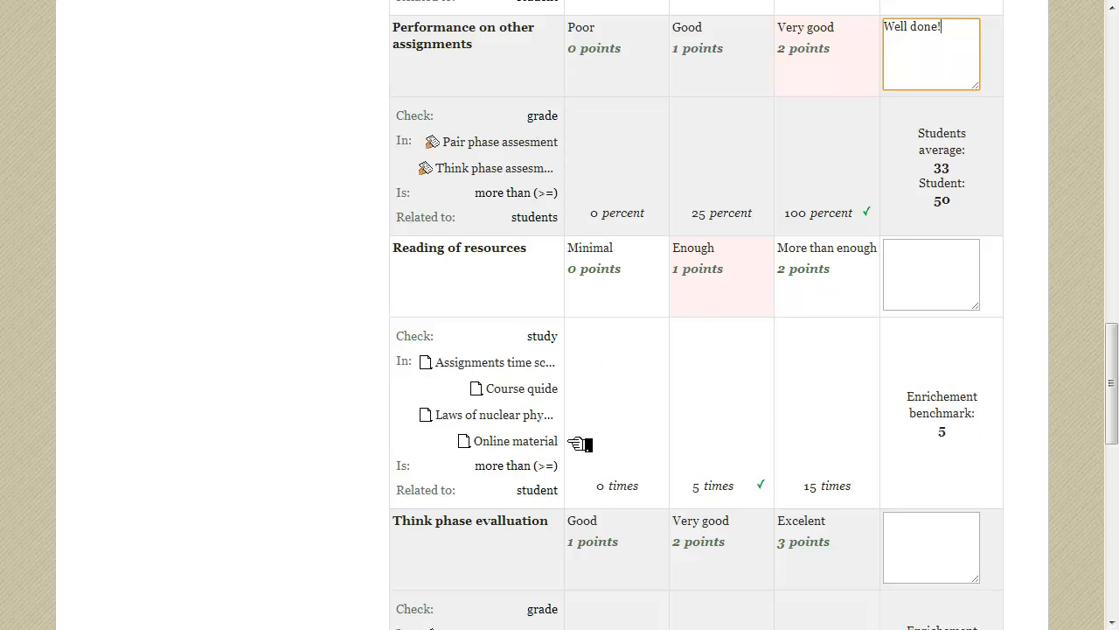
mouse_move(790, 444)
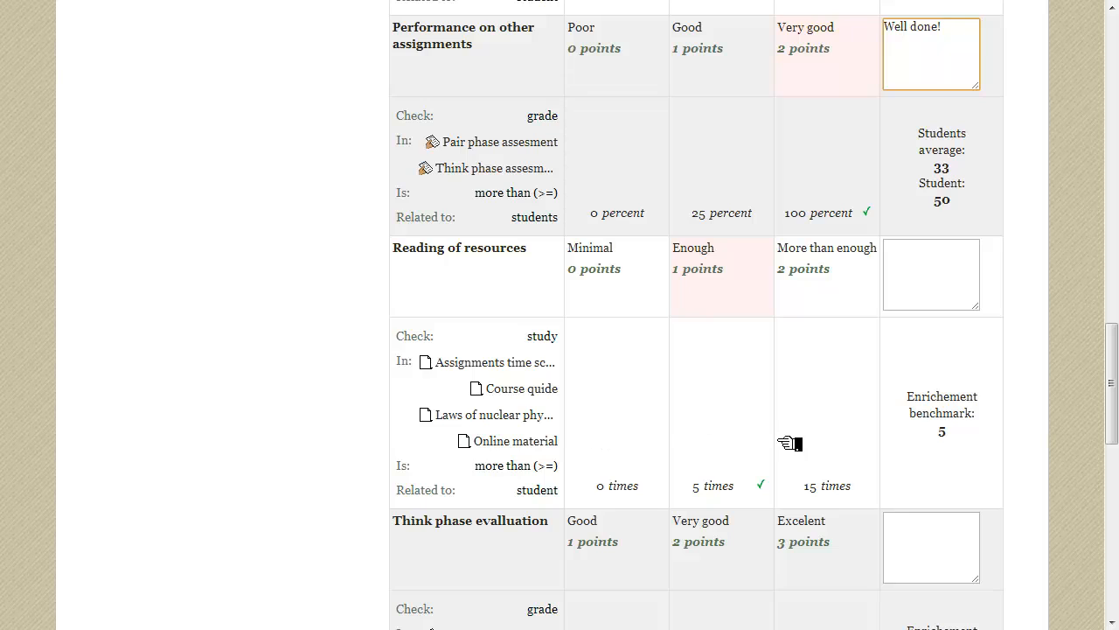
mouse_move(784, 486)
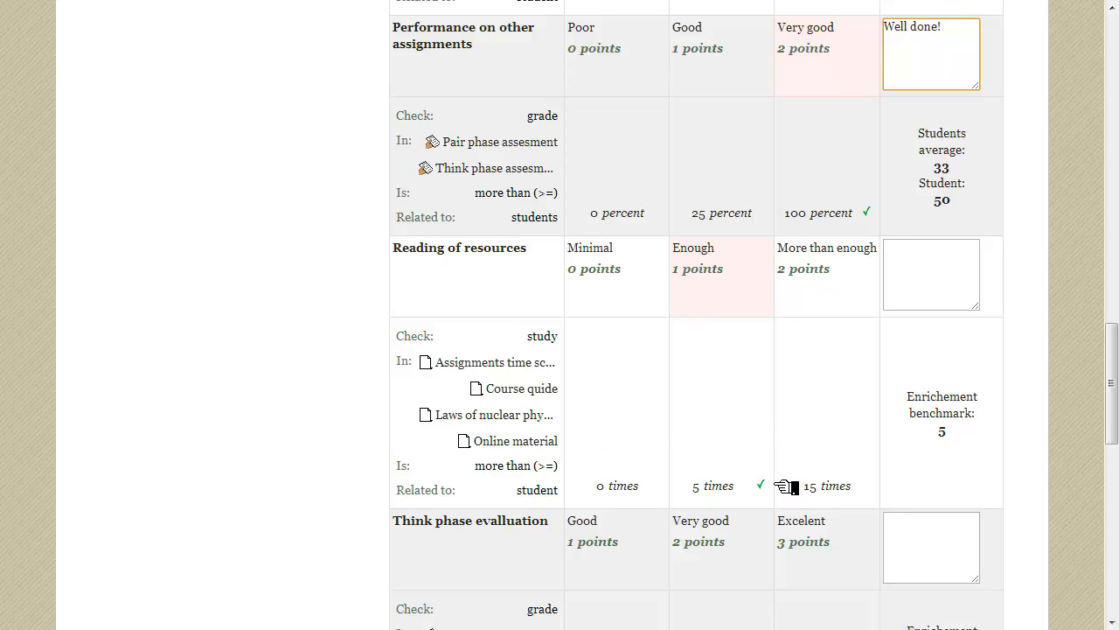
mouse_move(741, 302)
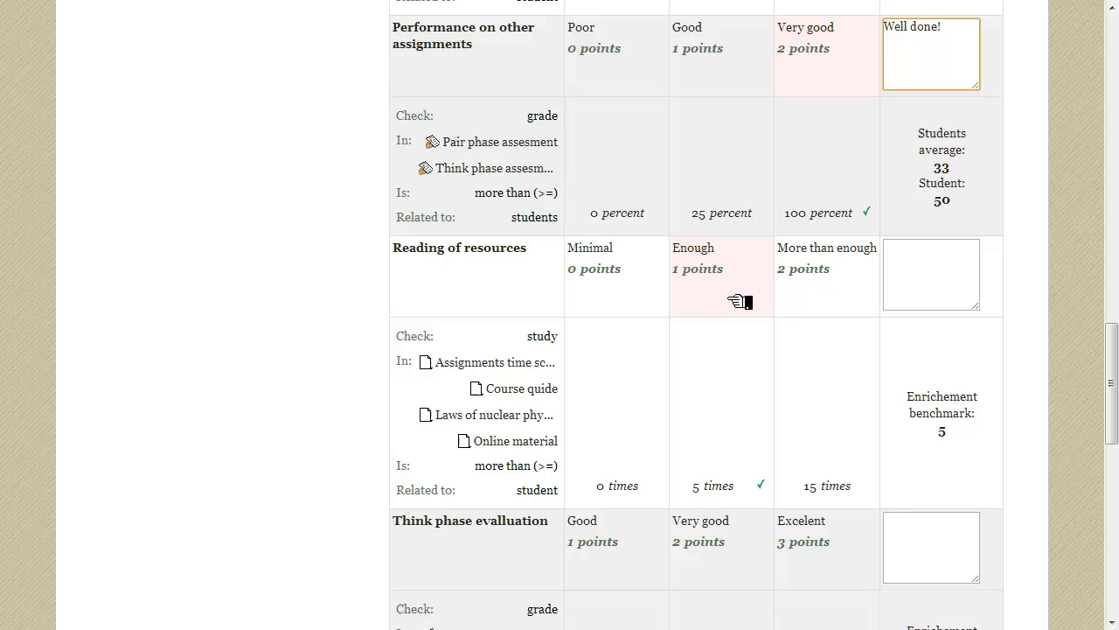
mouse_move(739, 298)
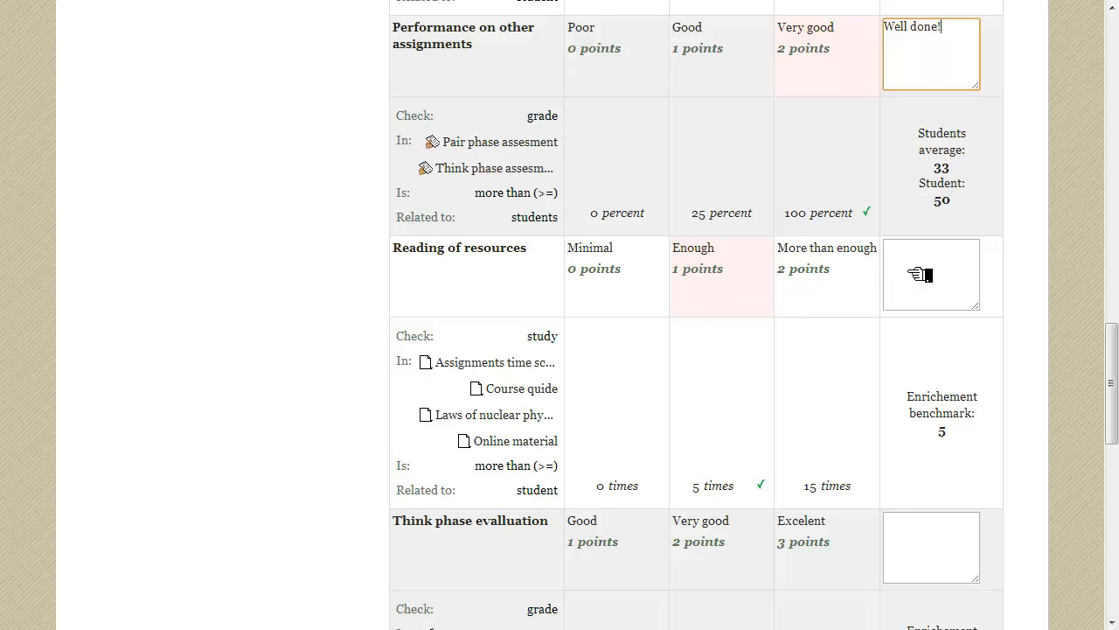
left_click(931, 275)
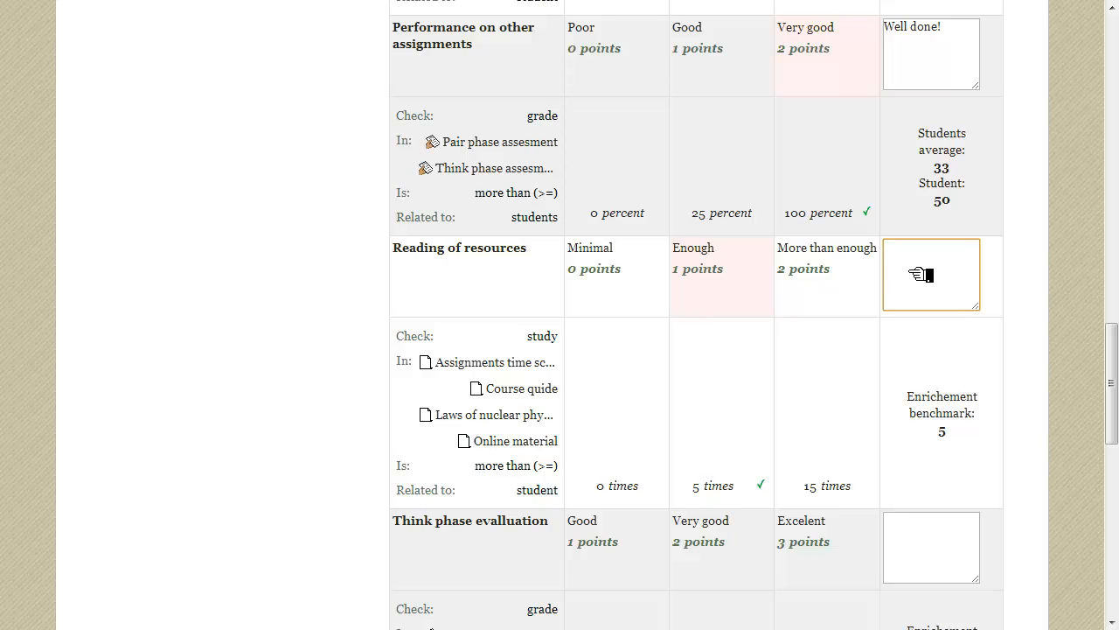
type("I expected more studying from you.")
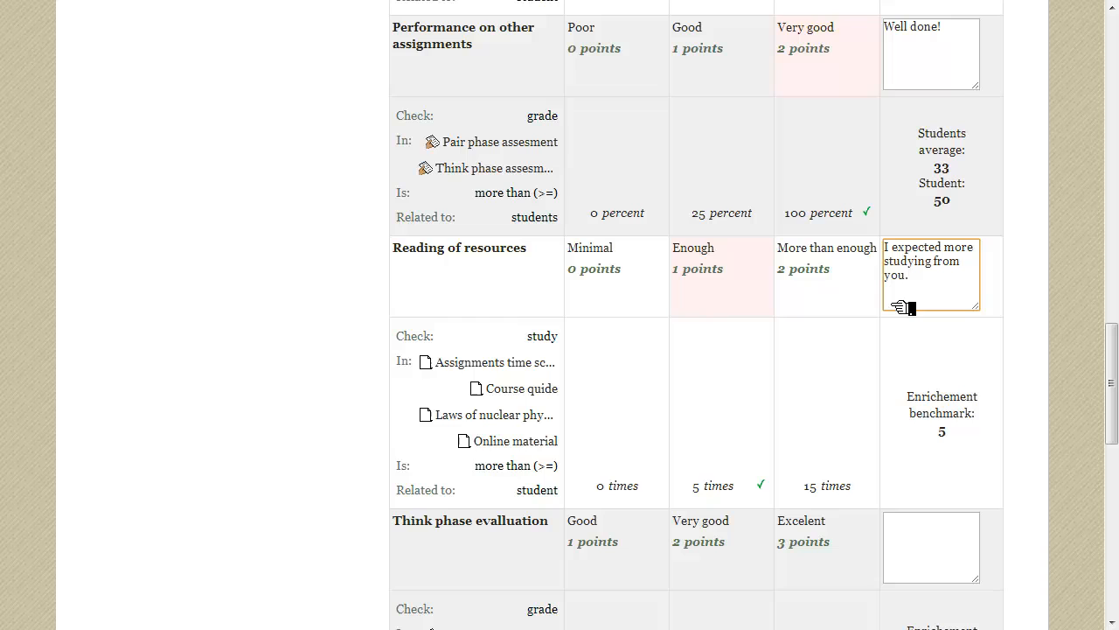
scroll("down", 3)
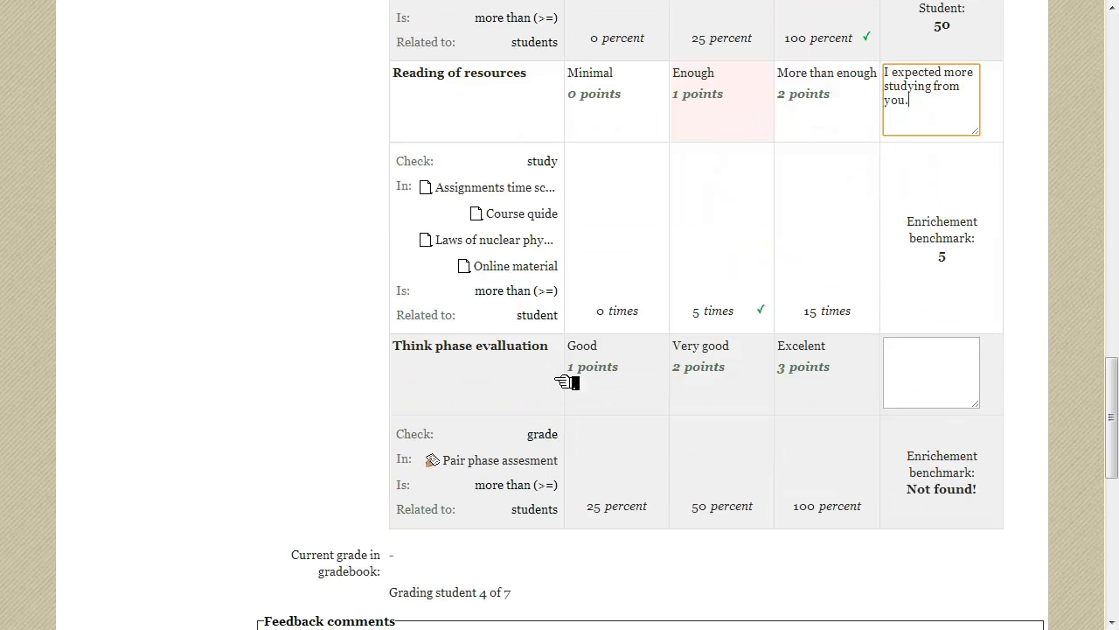
left_click(616, 373)
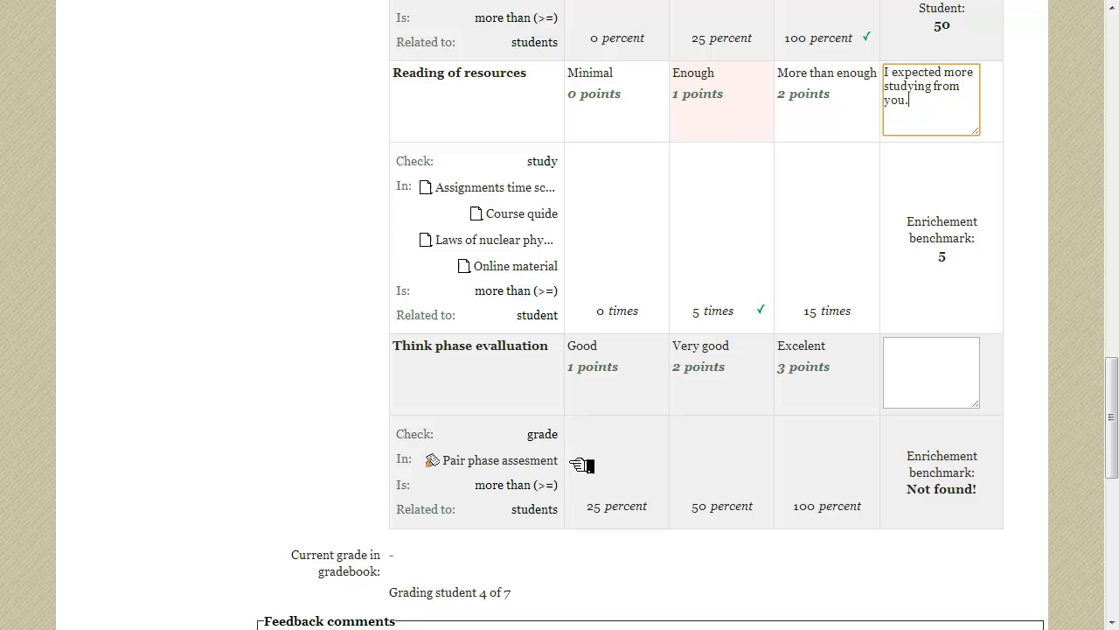
mouse_move(688, 464)
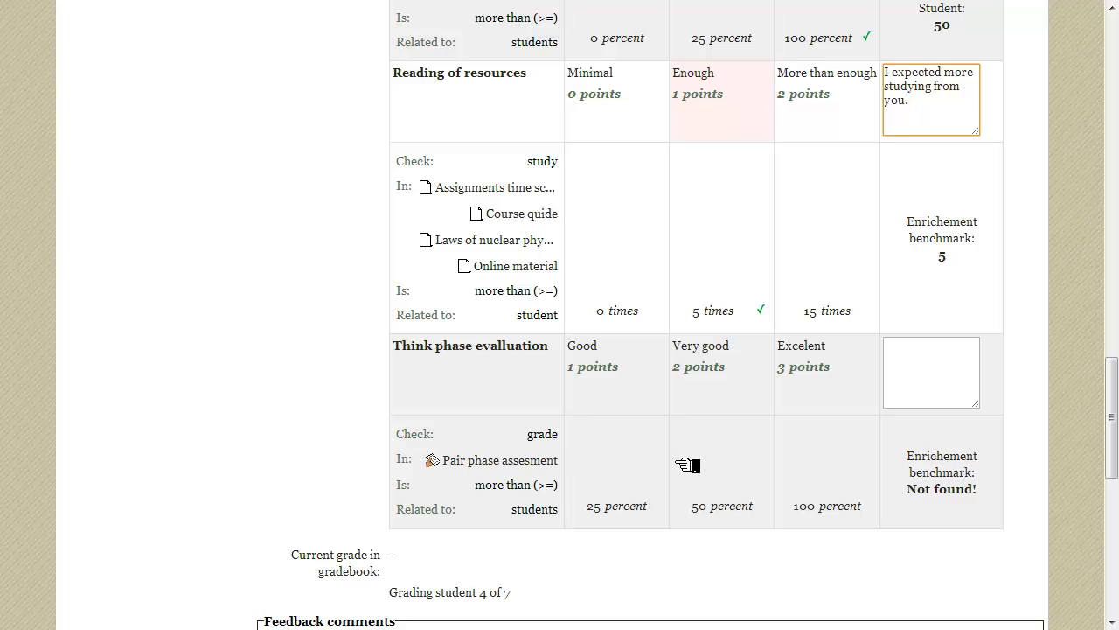
mouse_move(822, 439)
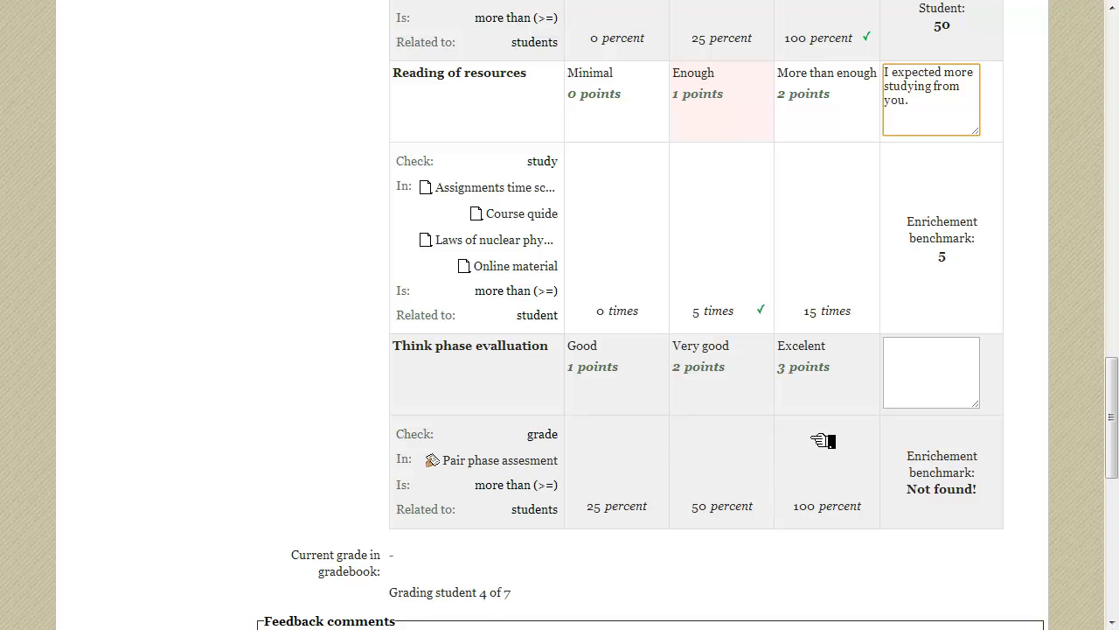
mouse_move(1001, 478)
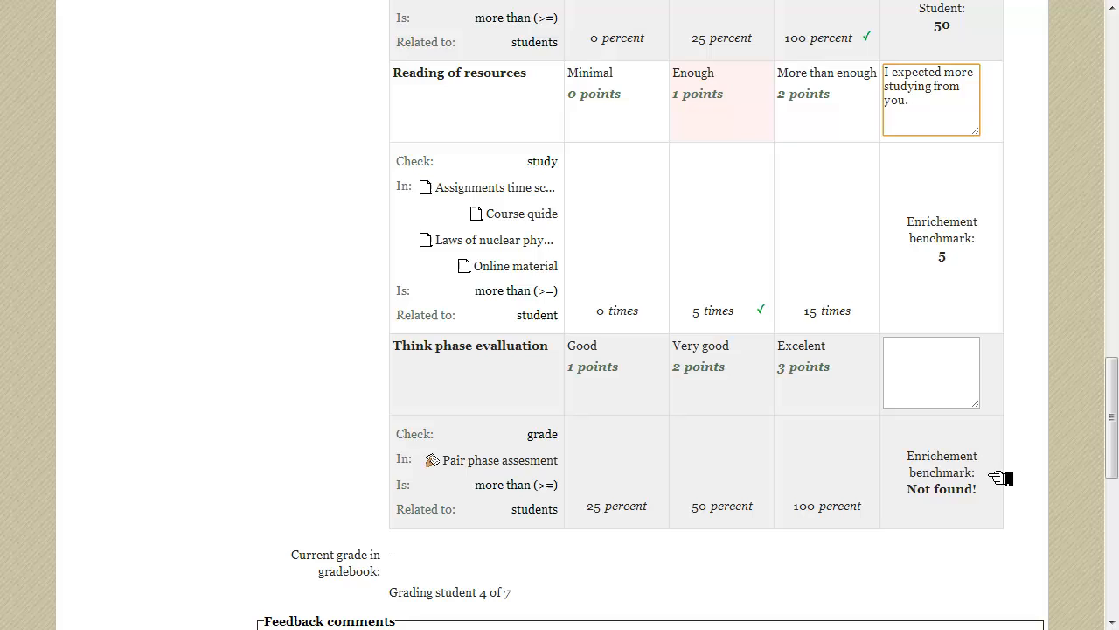
left_click(930, 99)
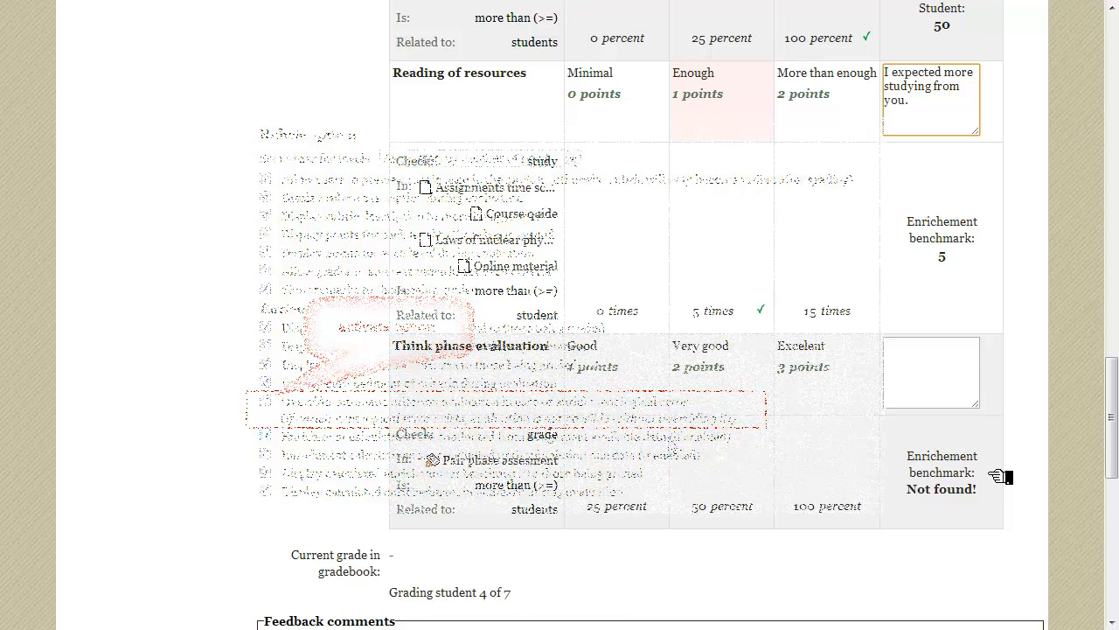
Rate Think phase evaluation Very good (2 points) with remark 'These results will be posted soon.'
left_click(826, 372)
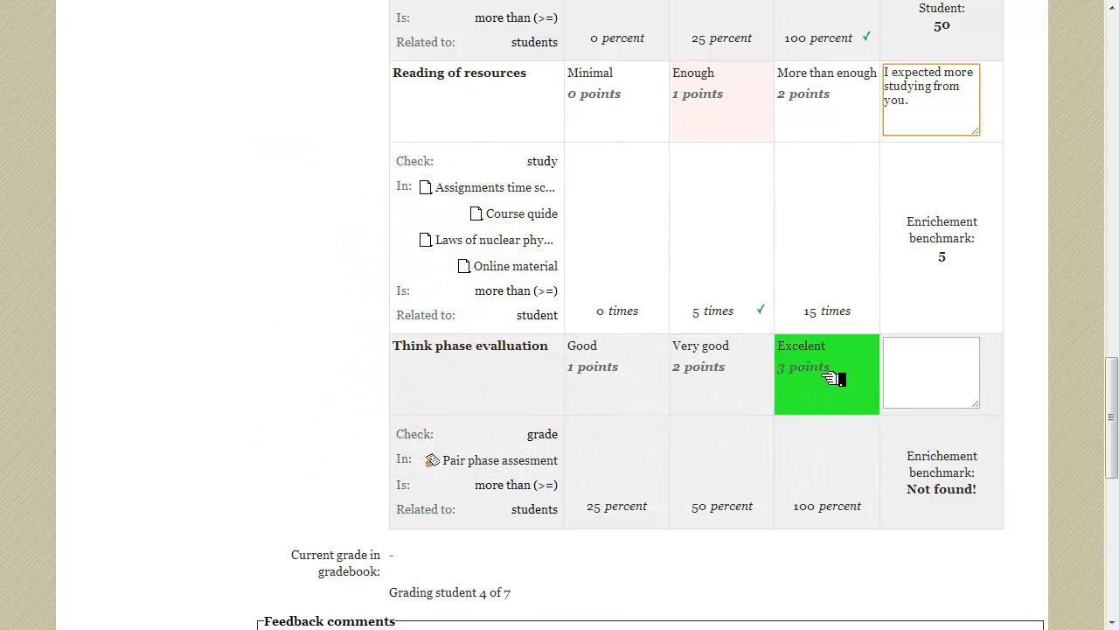
left_click(720, 367)
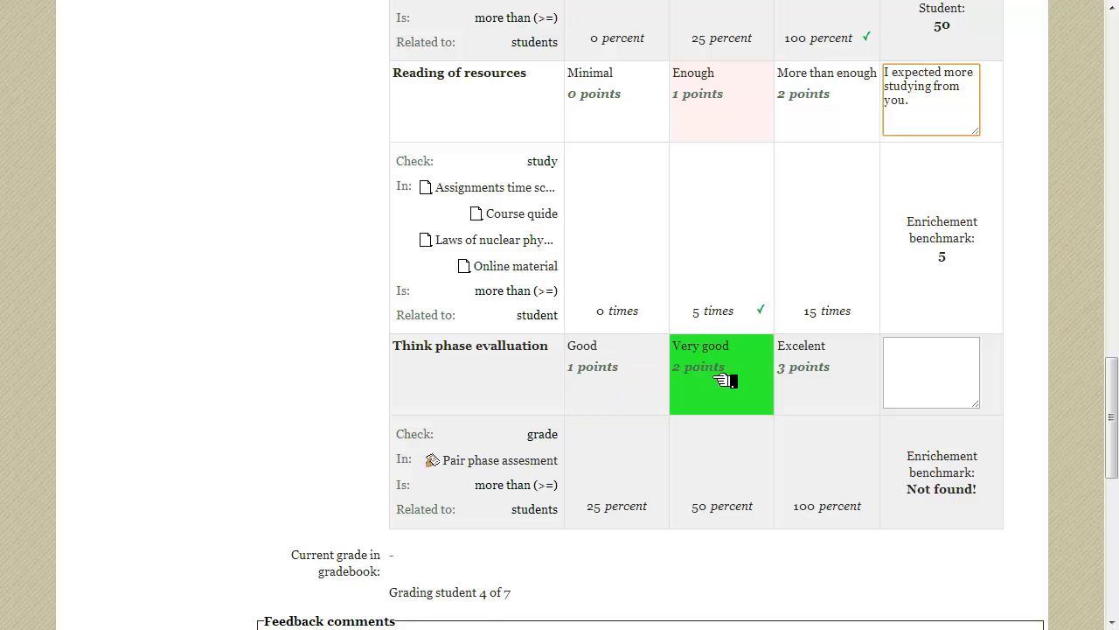
left_click(827, 373)
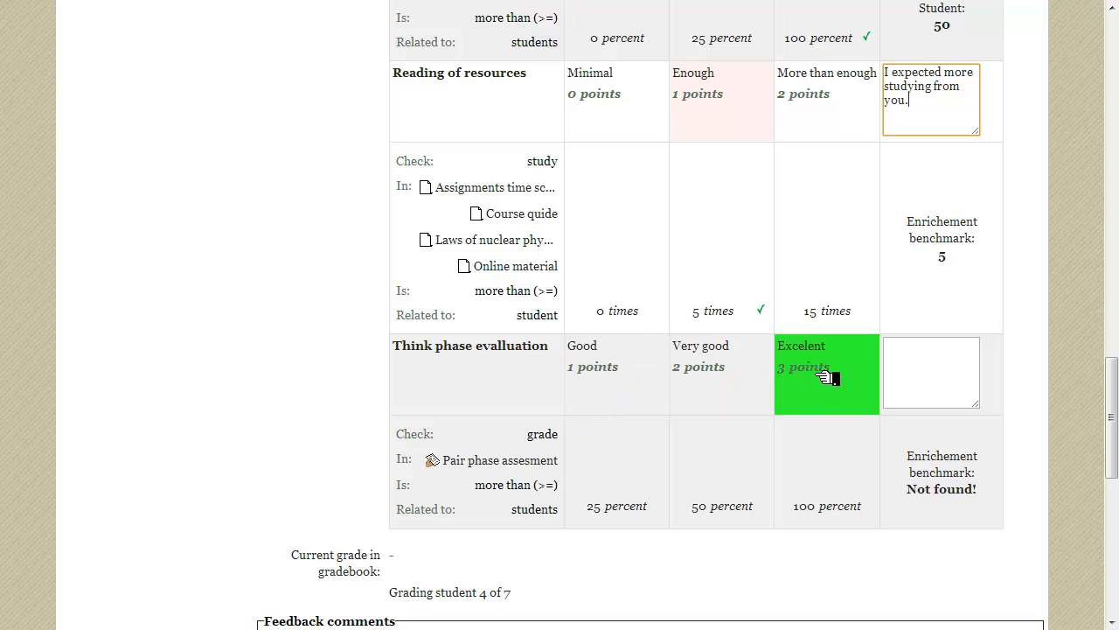
left_click(721, 374)
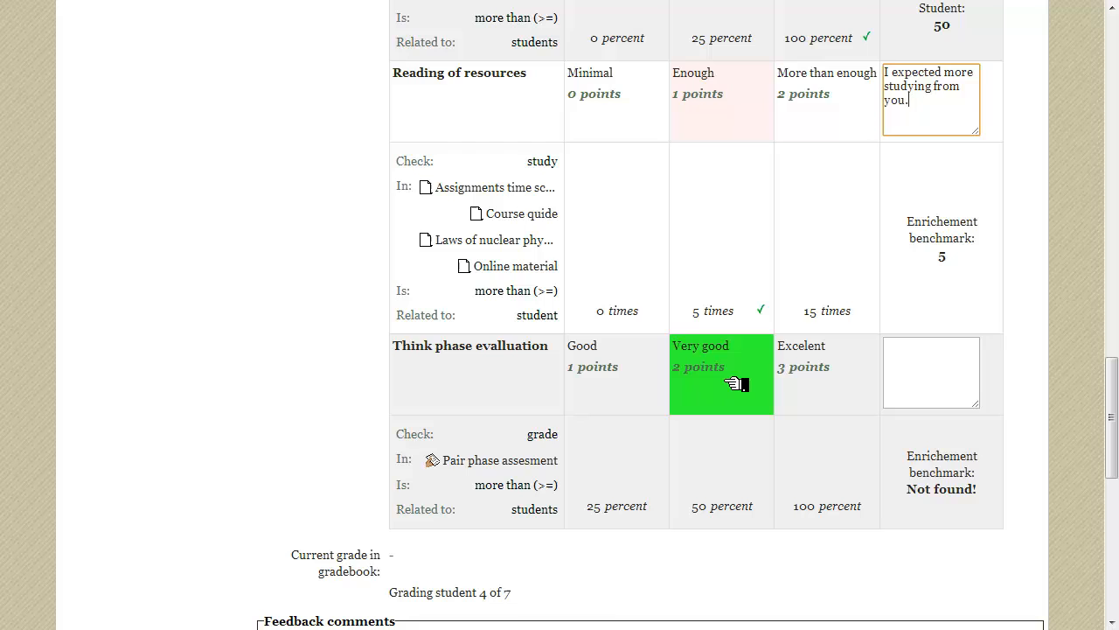
left_click(931, 371)
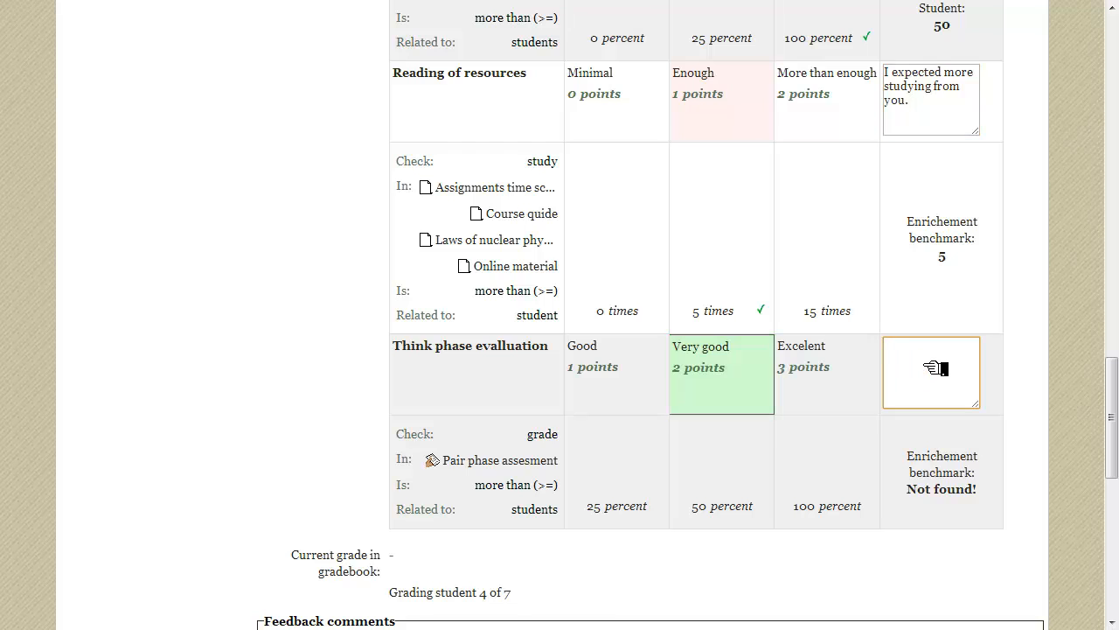
type("These results will be posted soon.")
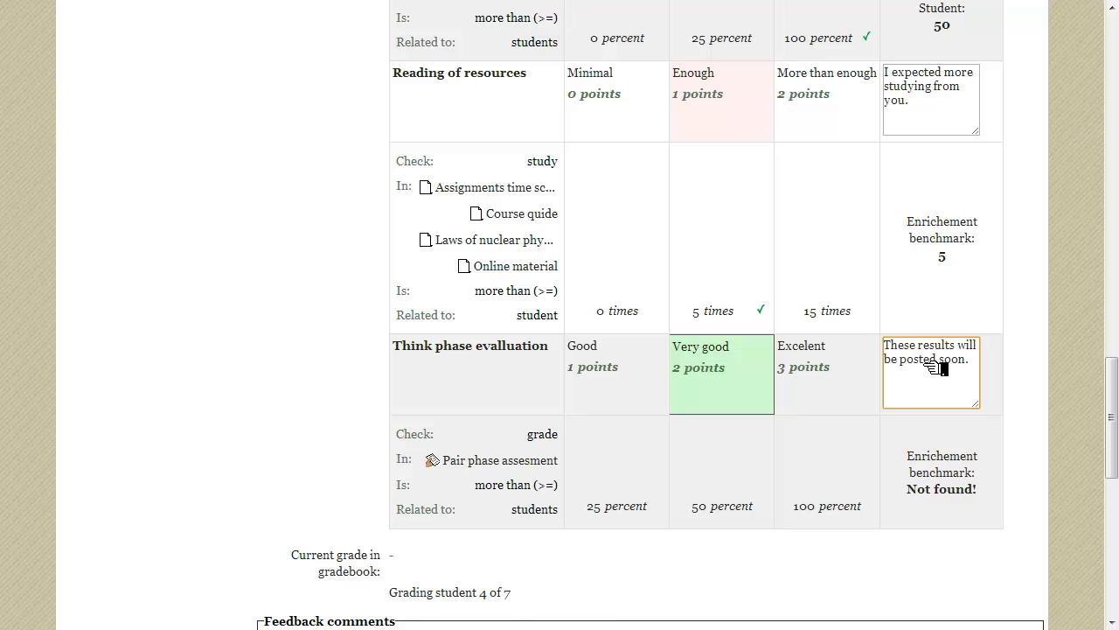
mouse_move(765, 459)
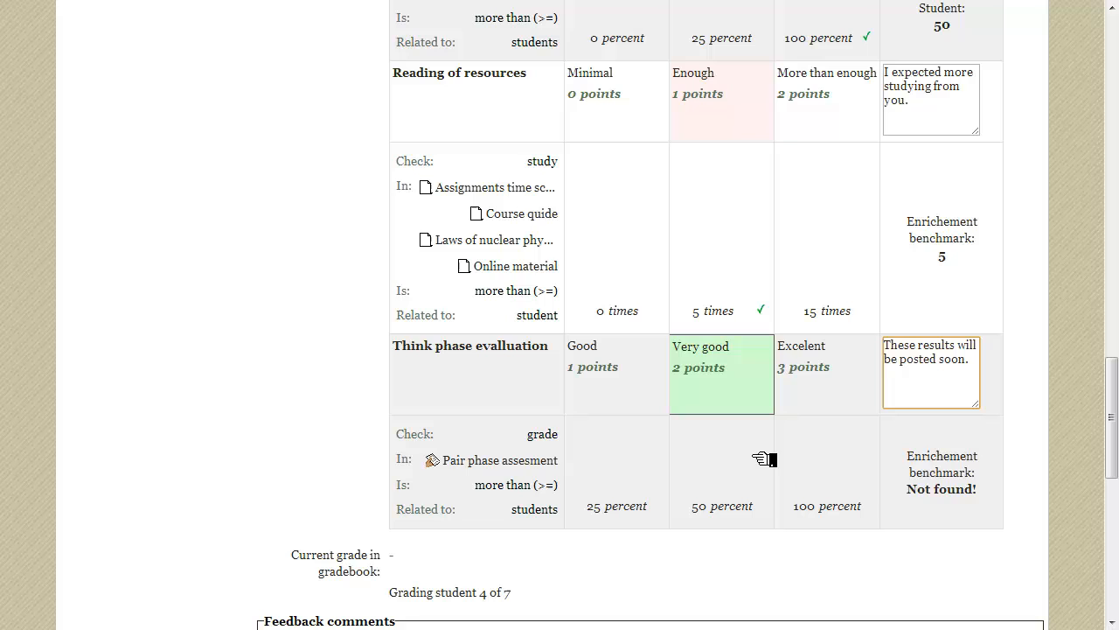
scroll("down", 3)
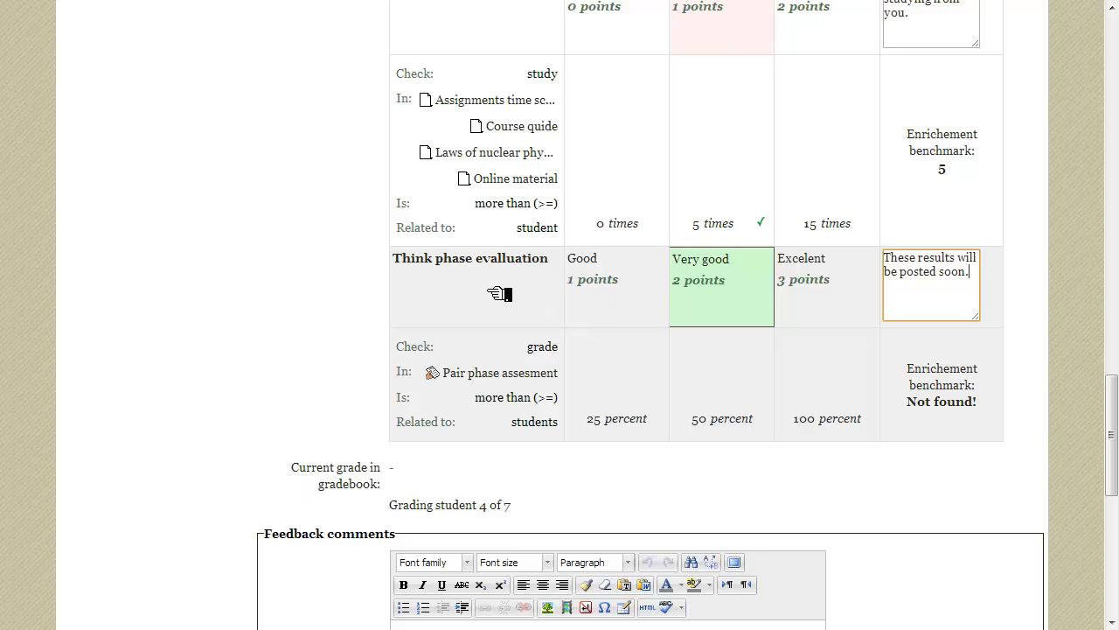
Enter feedback 'Once again you did good, even though there are some criteria not met...' and save changes
scroll("down", 3)
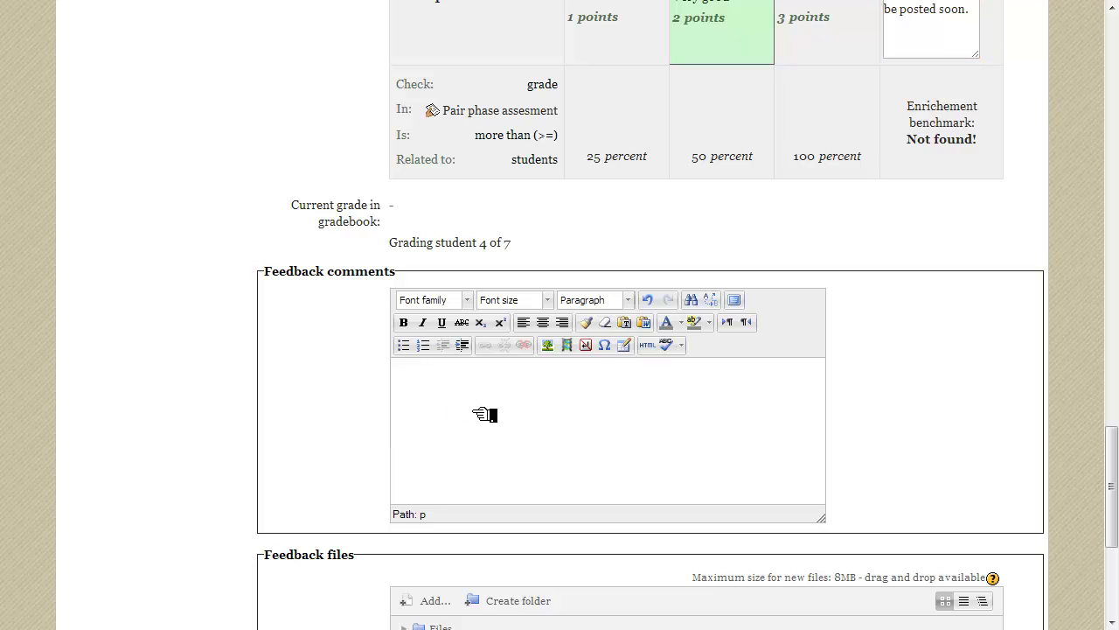
type("Once again you did good, even though there are some criteria not met...")
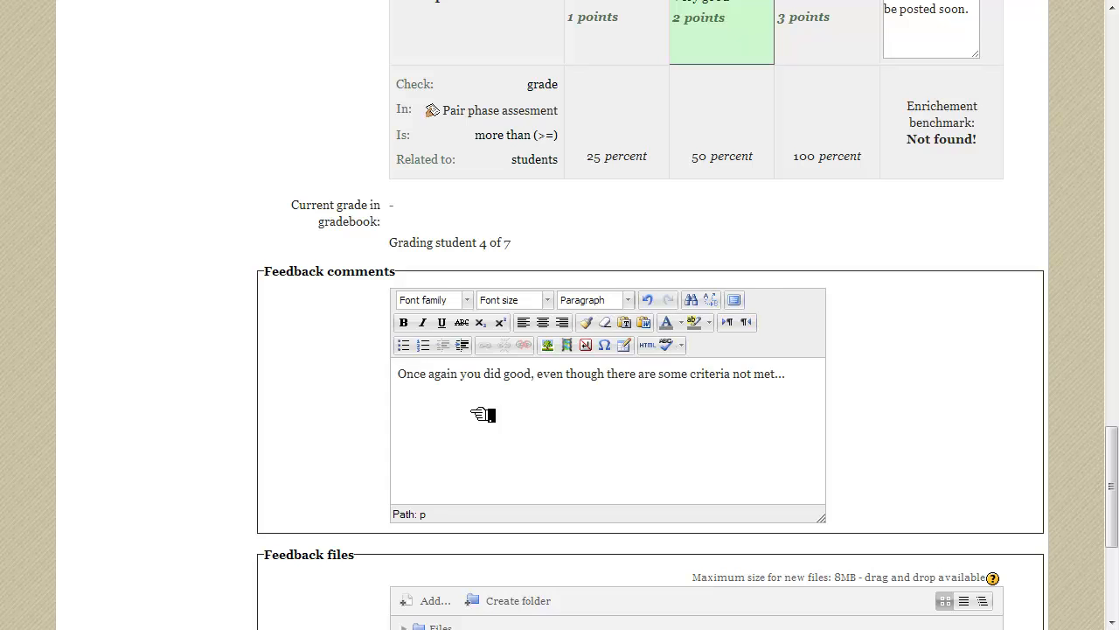
scroll("down", 3)
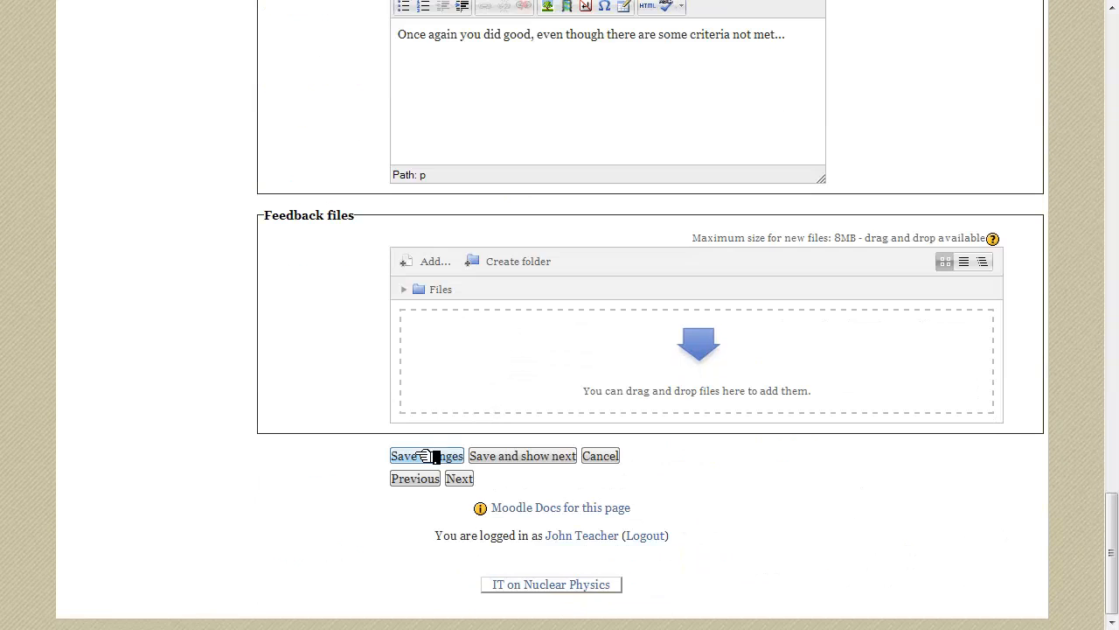
left_click(425, 455)
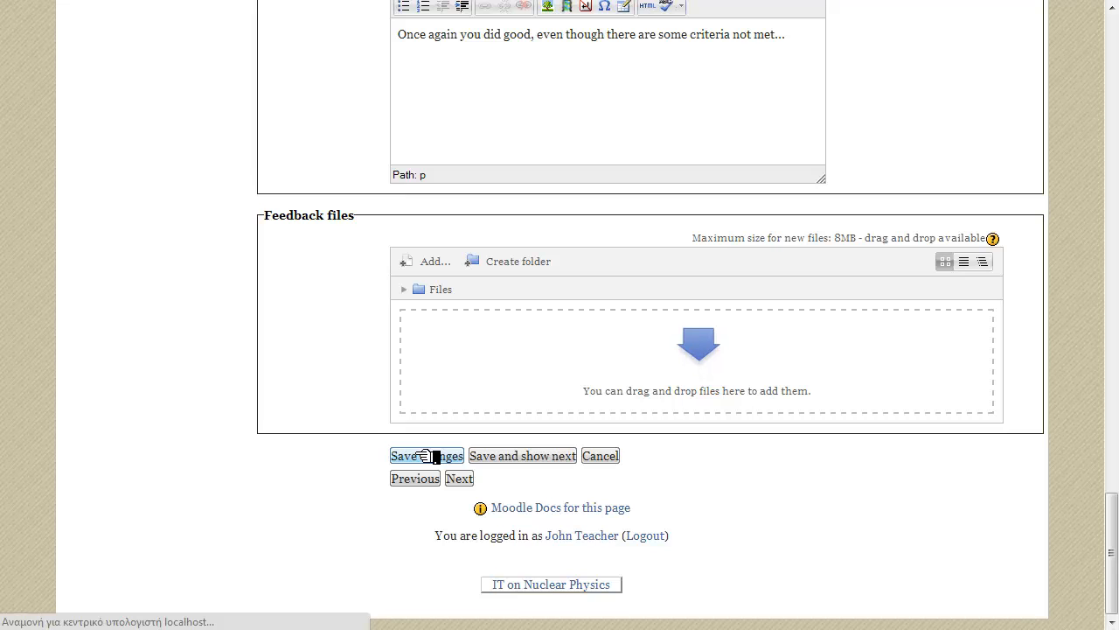
left_click(426, 455)
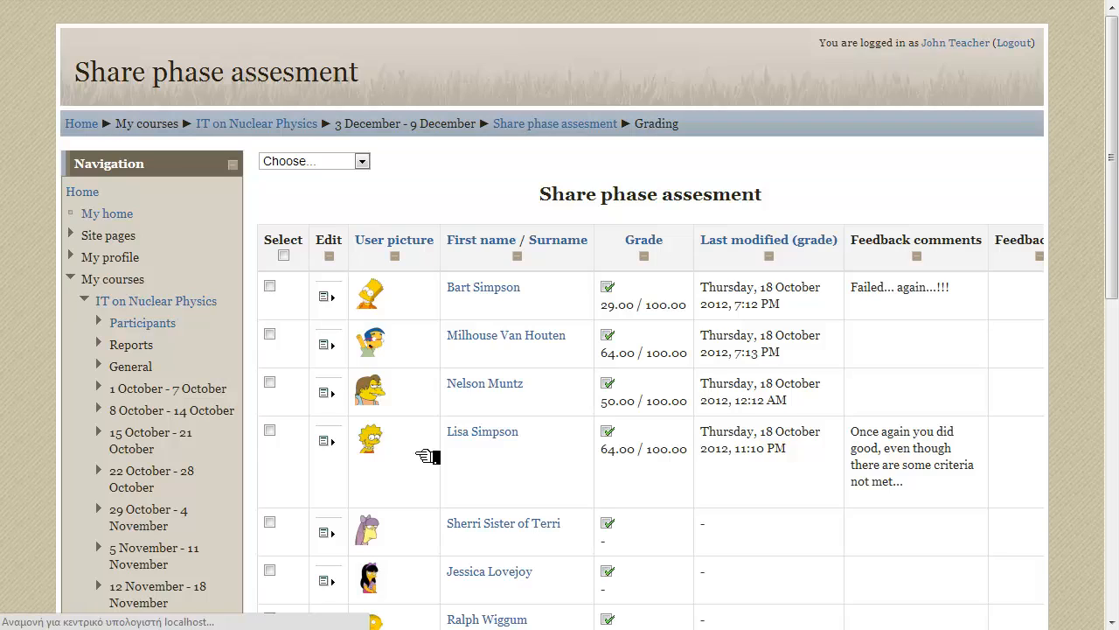
Scroll the grading table to check Lisa Simpson's 64.00/100 grade and feedback
scroll("down", 3)
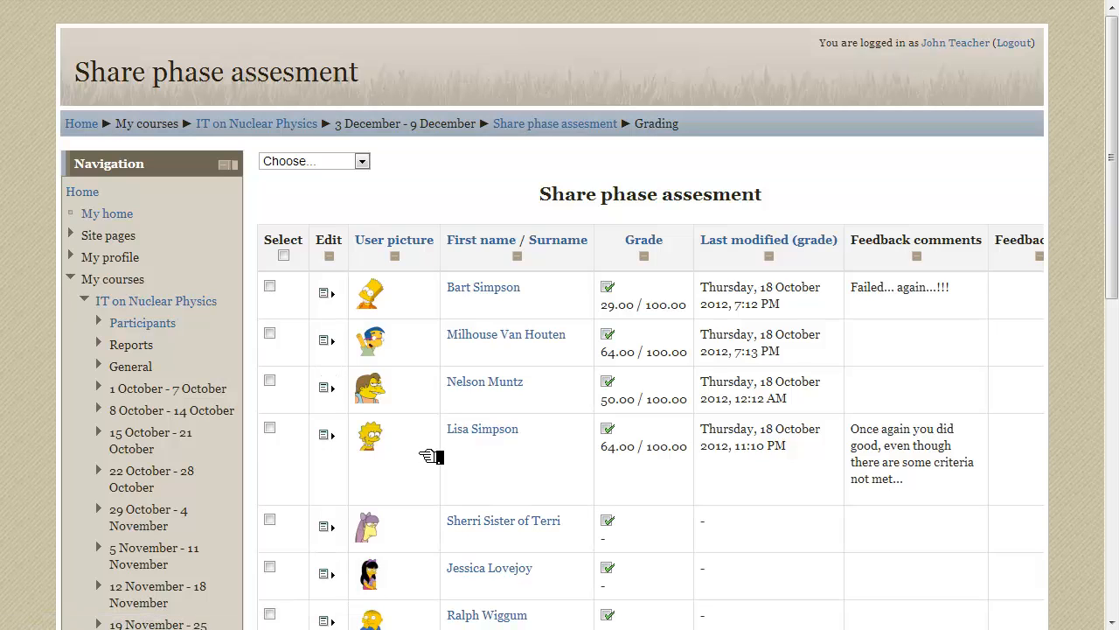
mouse_move(485, 457)
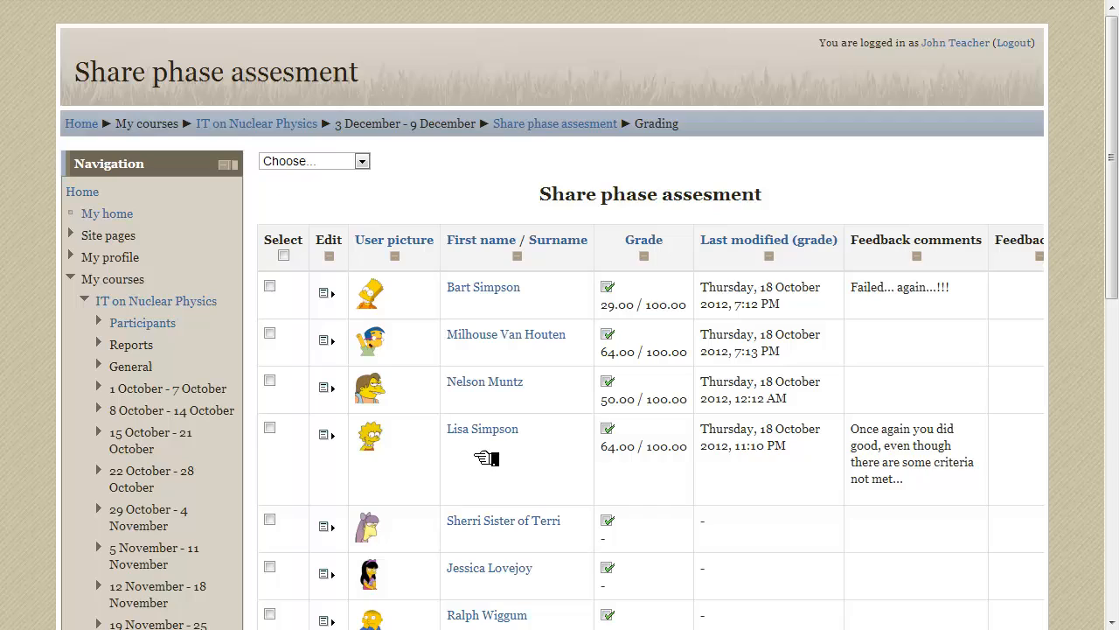